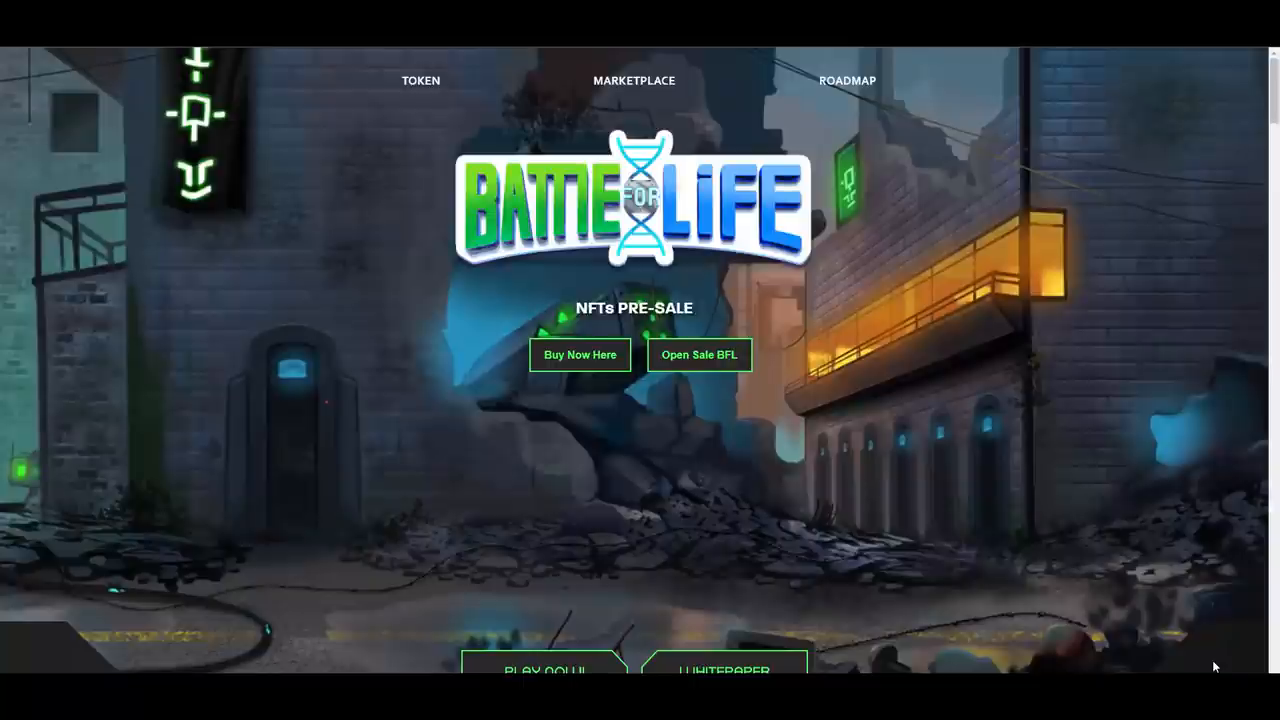
pyautogui.moveTo(886, 356)
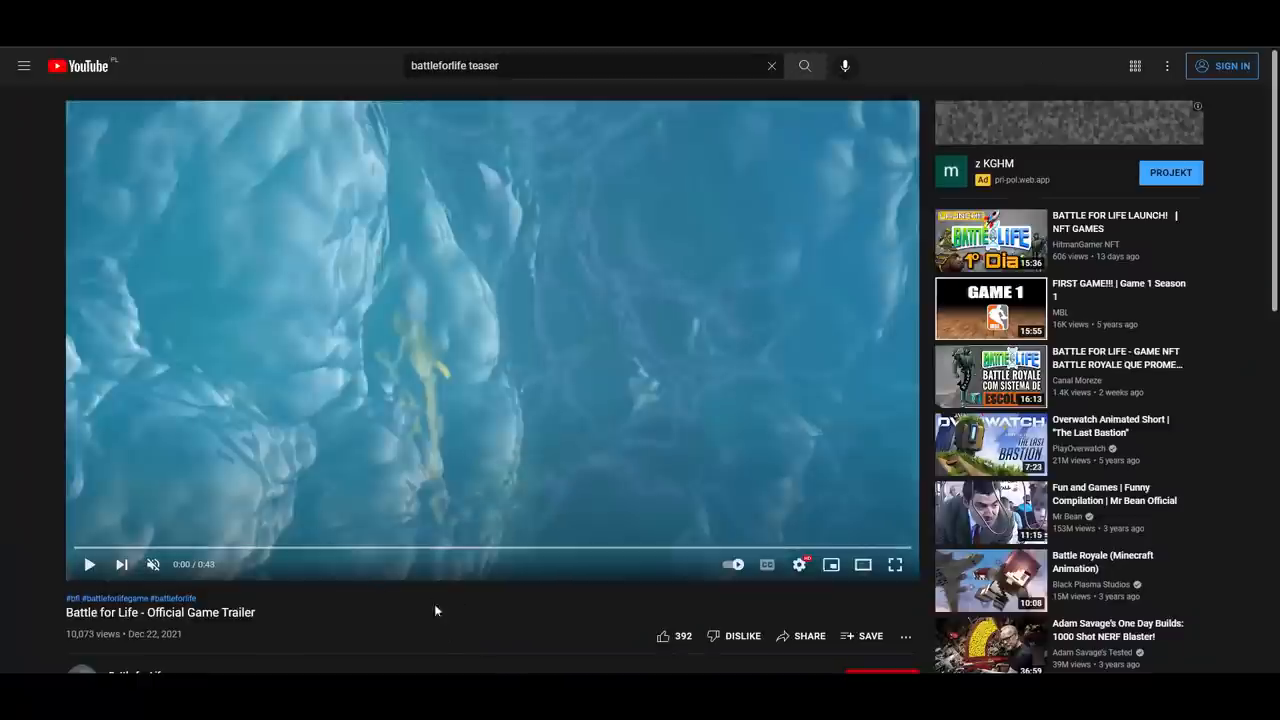
pyautogui.moveTo(118, 610)
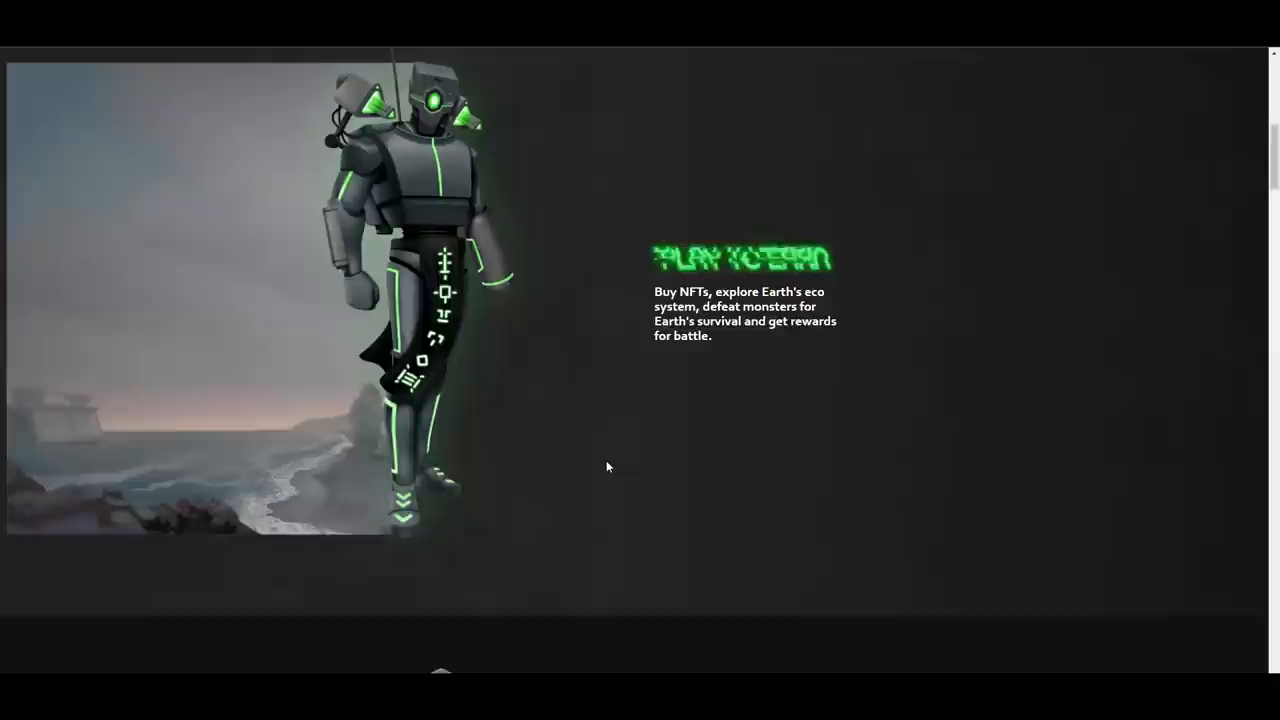
# Scroll to the Token section with the BFL governance token, TRLS token farm and listing logos
pyautogui.scroll(3)
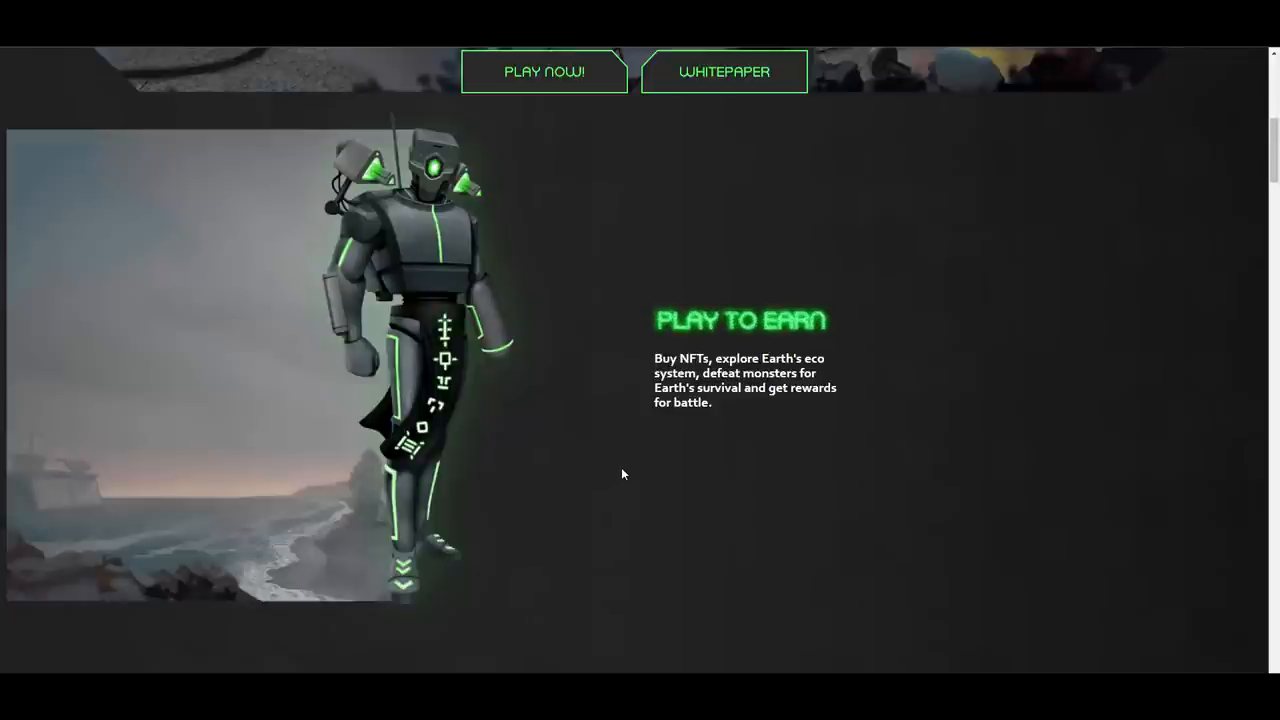
pyautogui.scroll(-3)
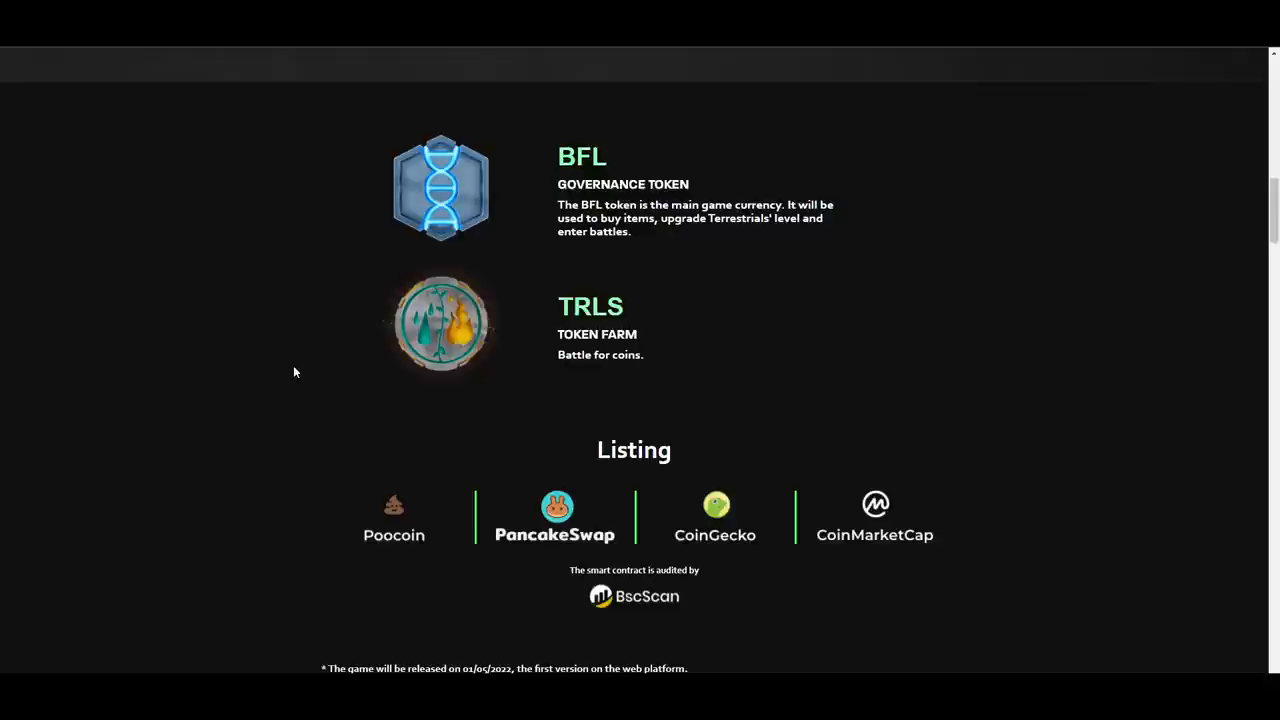
pyautogui.moveTo(278, 337)
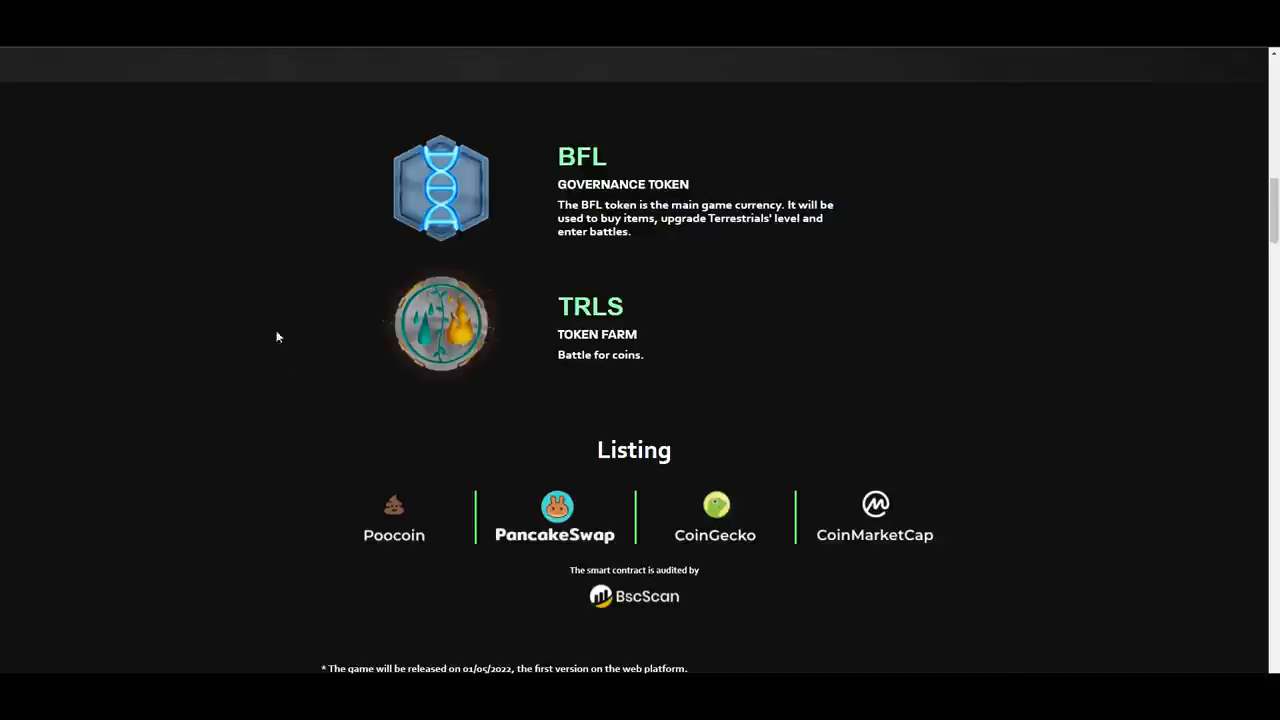
# Open the Poocoin listing and scroll through the BFL/BNB price chart and recent trades
pyautogui.click(393, 515)
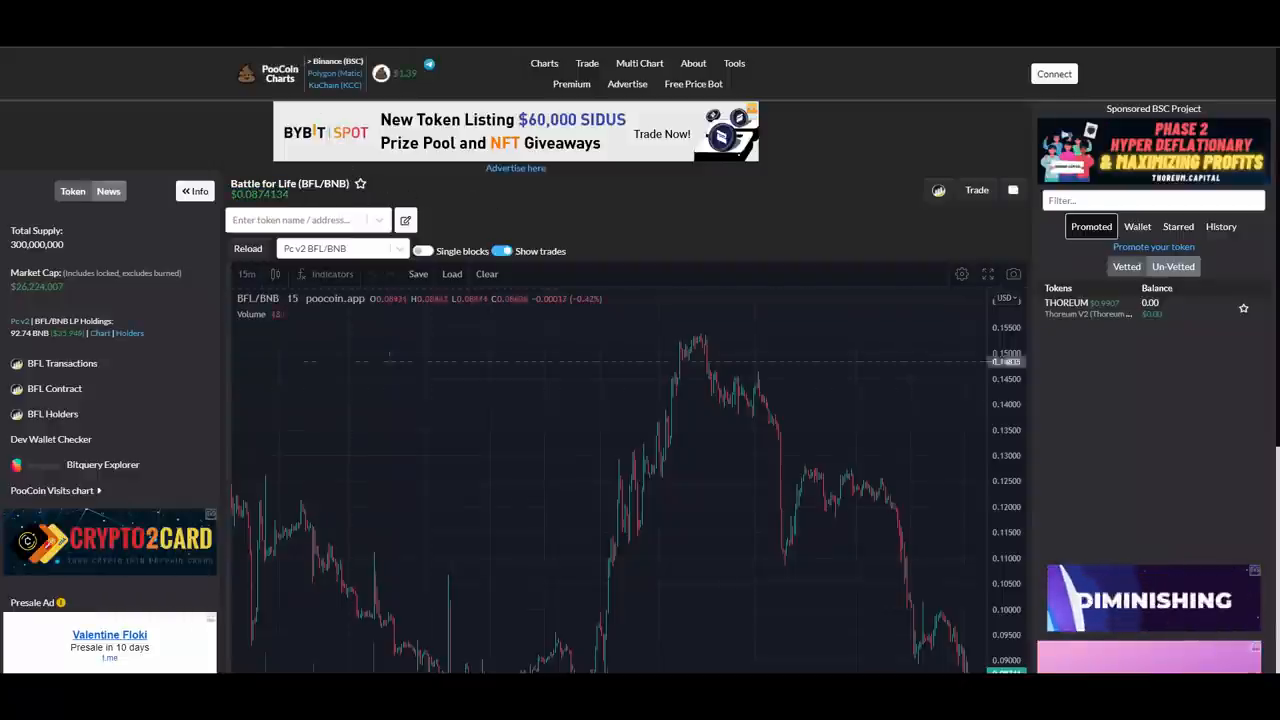
pyautogui.scroll(-3)
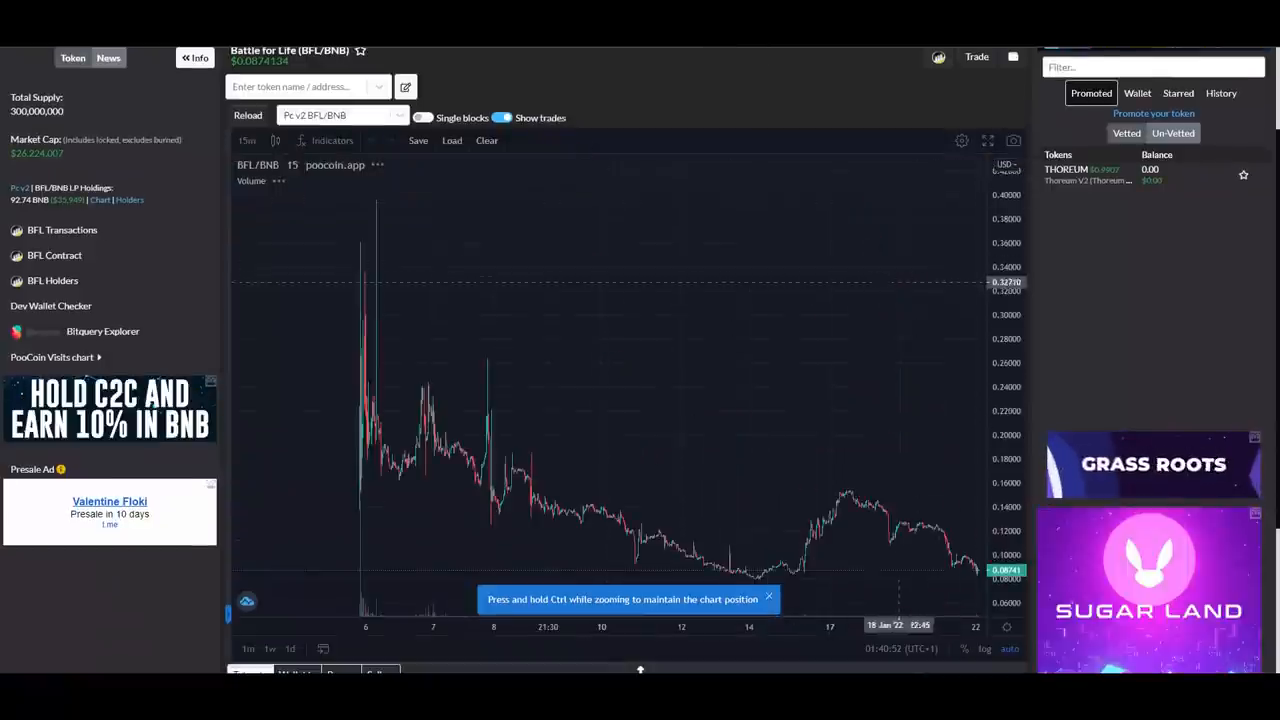
pyautogui.moveTo(488, 415)
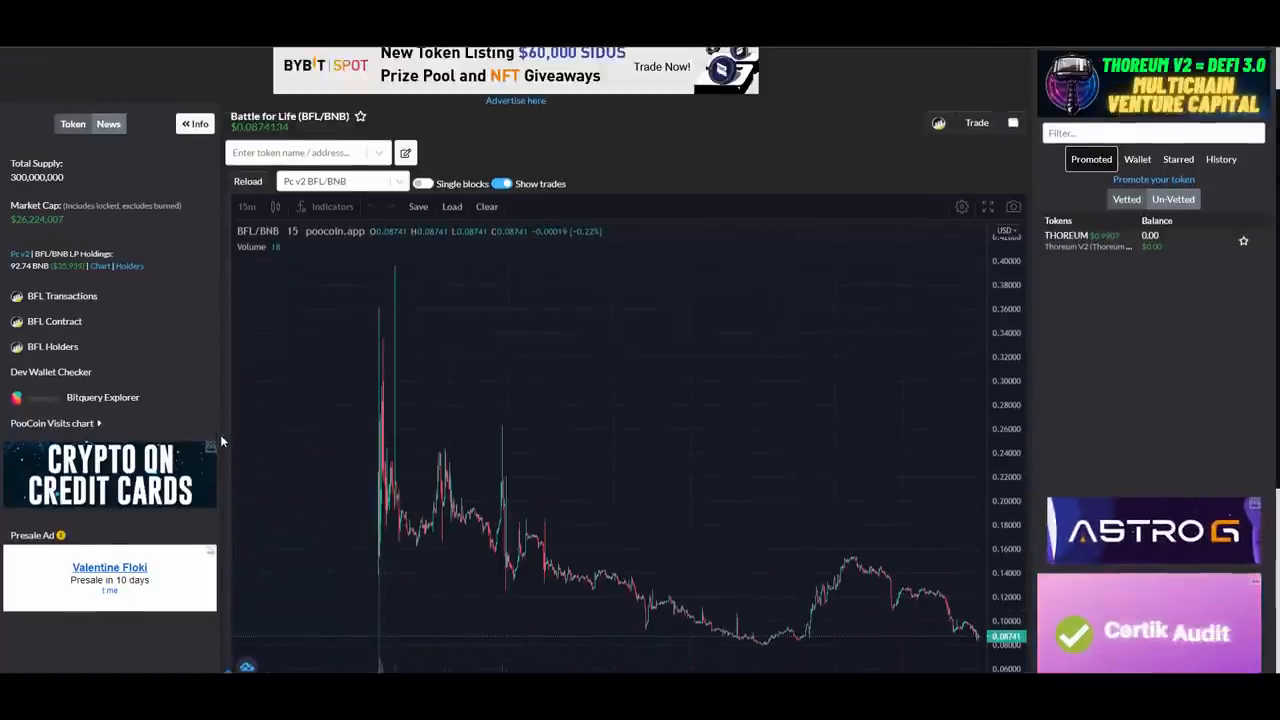
pyautogui.scroll(-3)
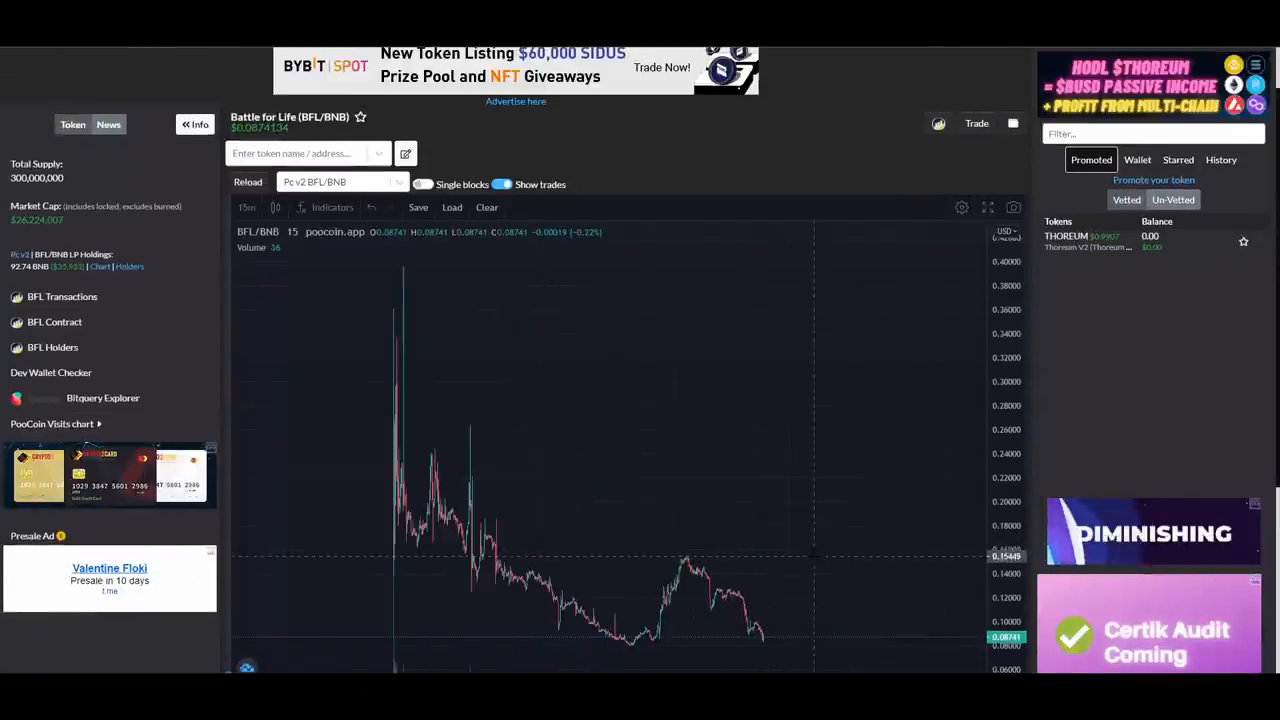
pyautogui.scroll(-3)
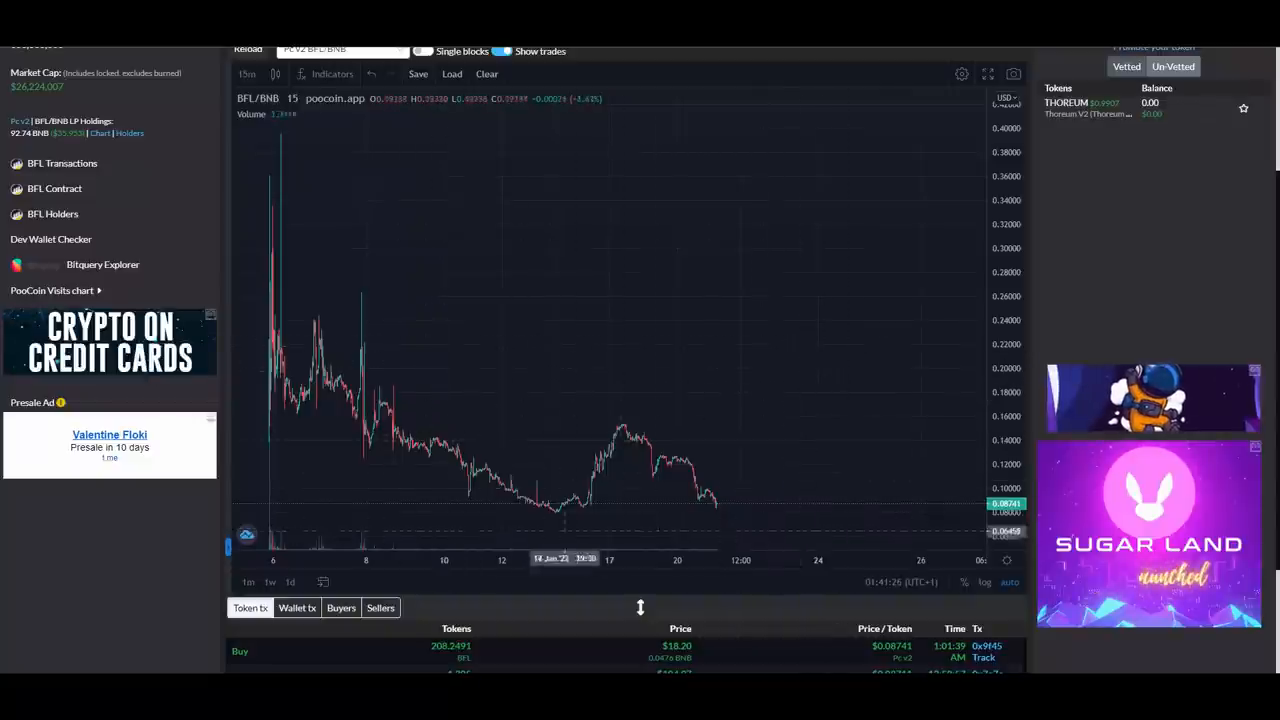
pyautogui.scroll(-3)
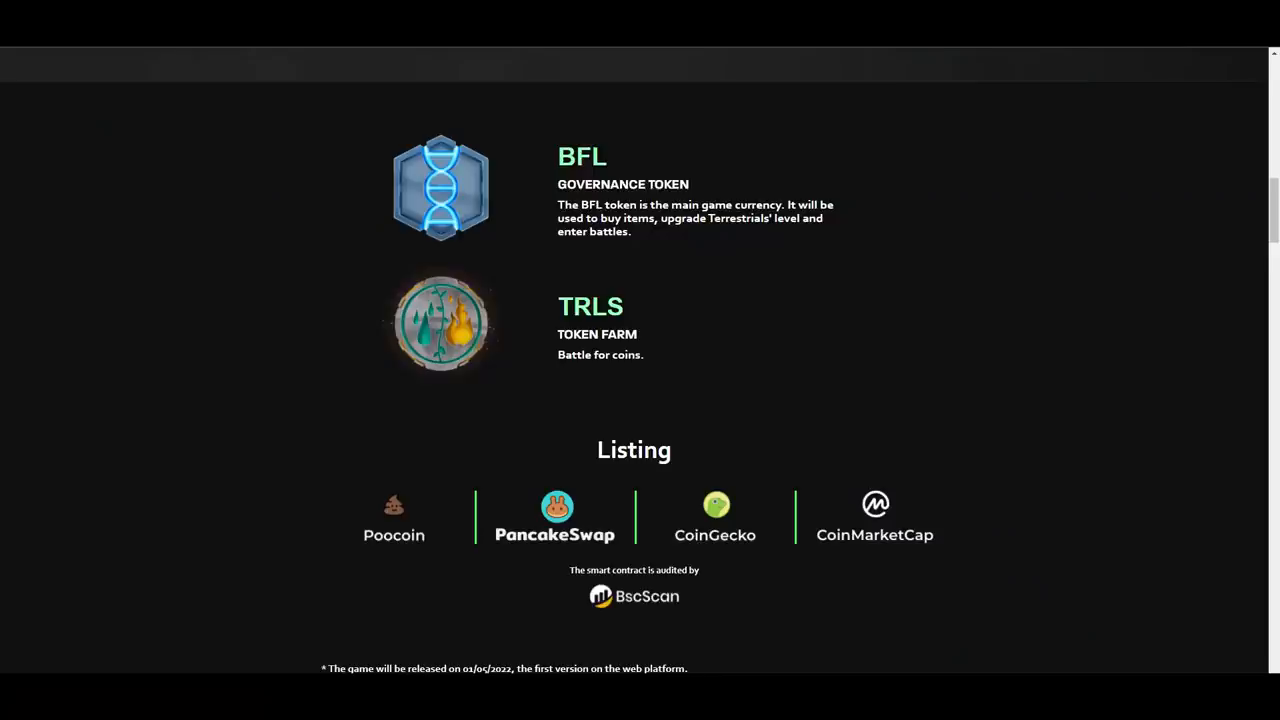
# Scroll to the release dates and contract address note, then to the Farm and PVE Mode sections
pyautogui.scroll(-3)
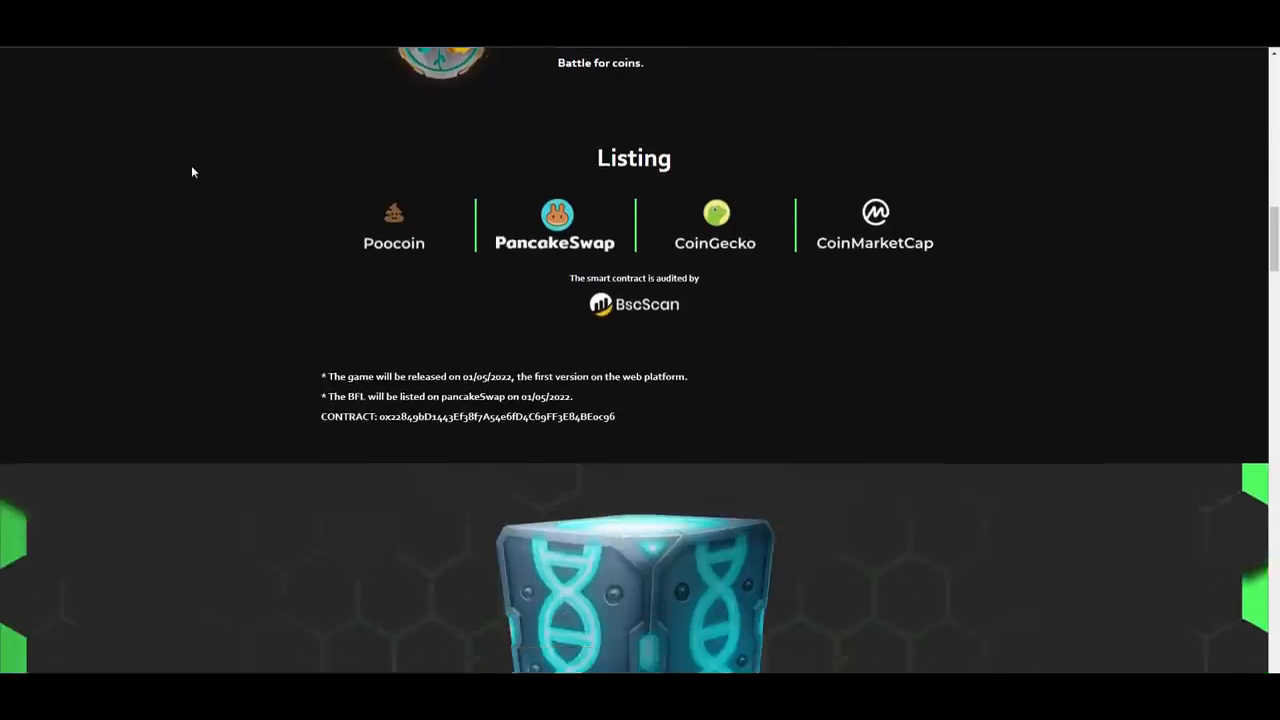
pyautogui.scroll(-3)
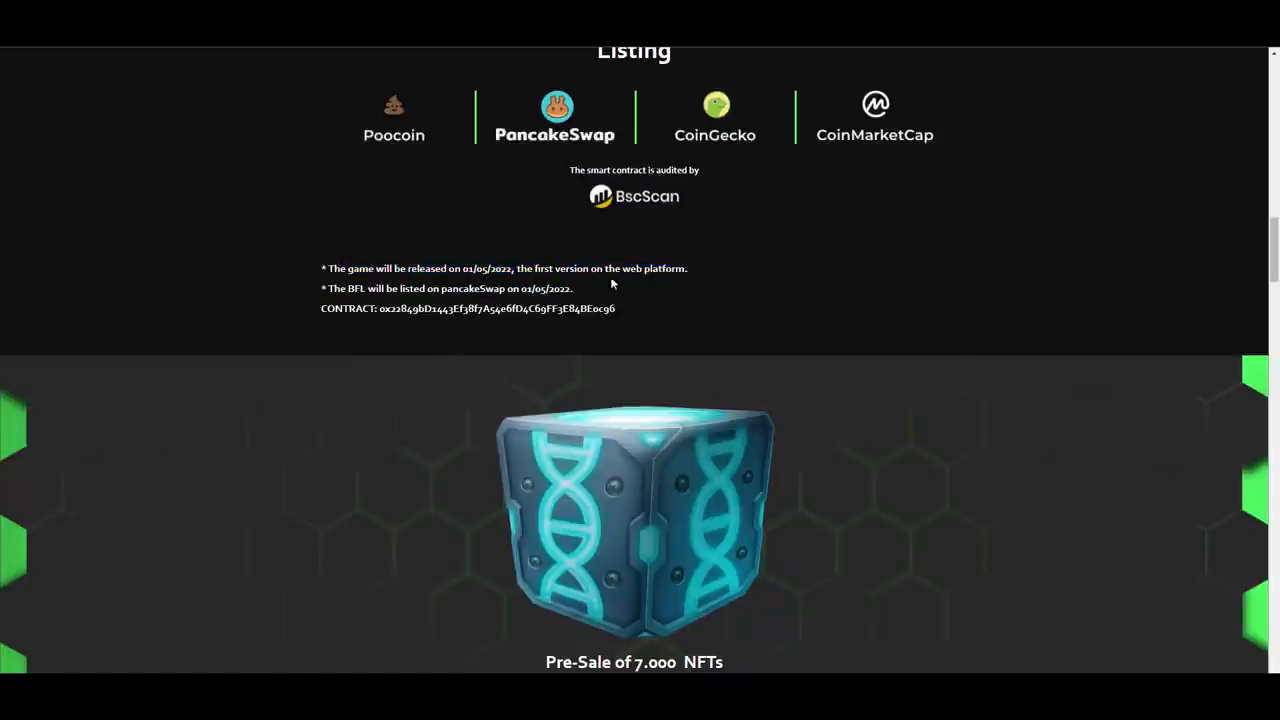
pyautogui.scroll(3)
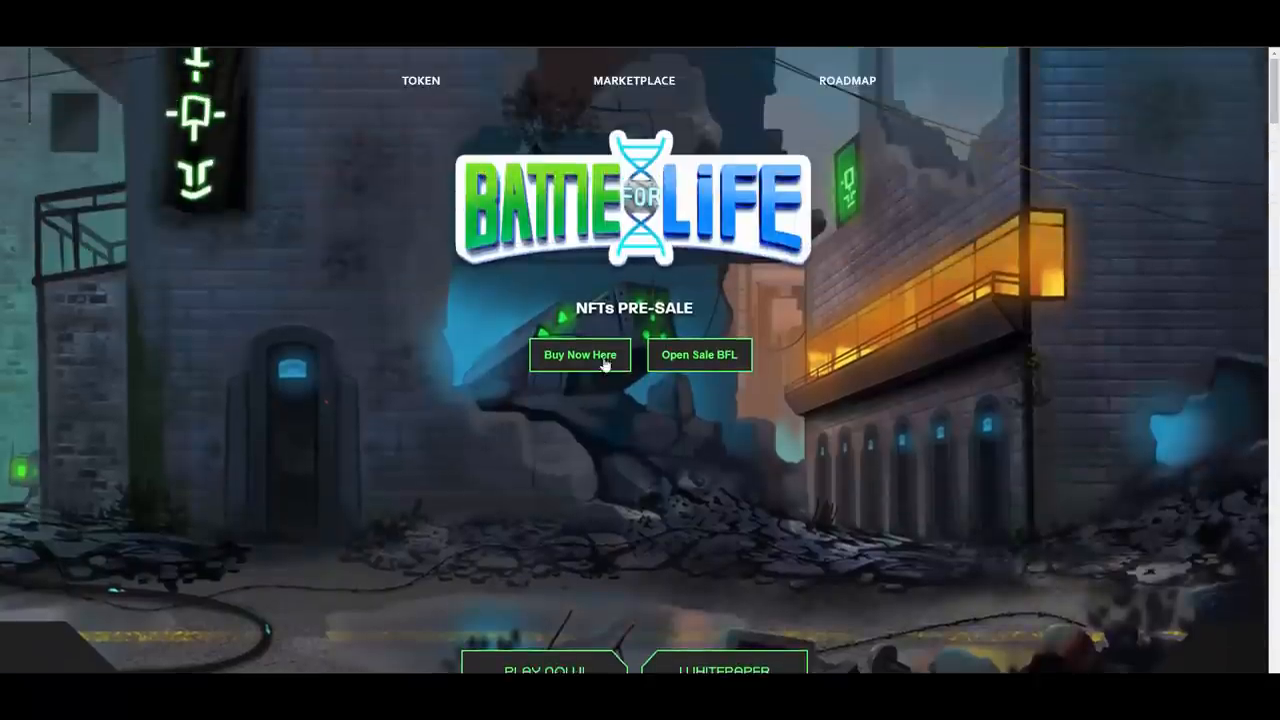
pyautogui.scroll(-3)
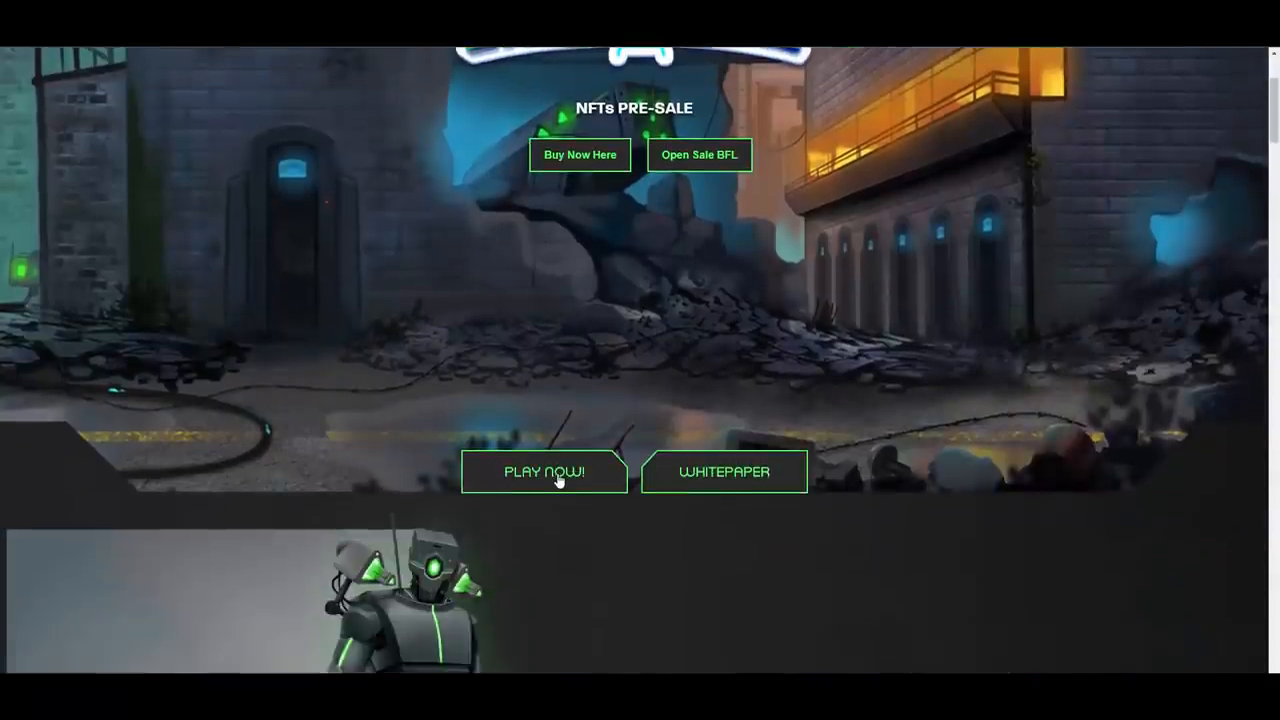
pyautogui.scroll(-3)
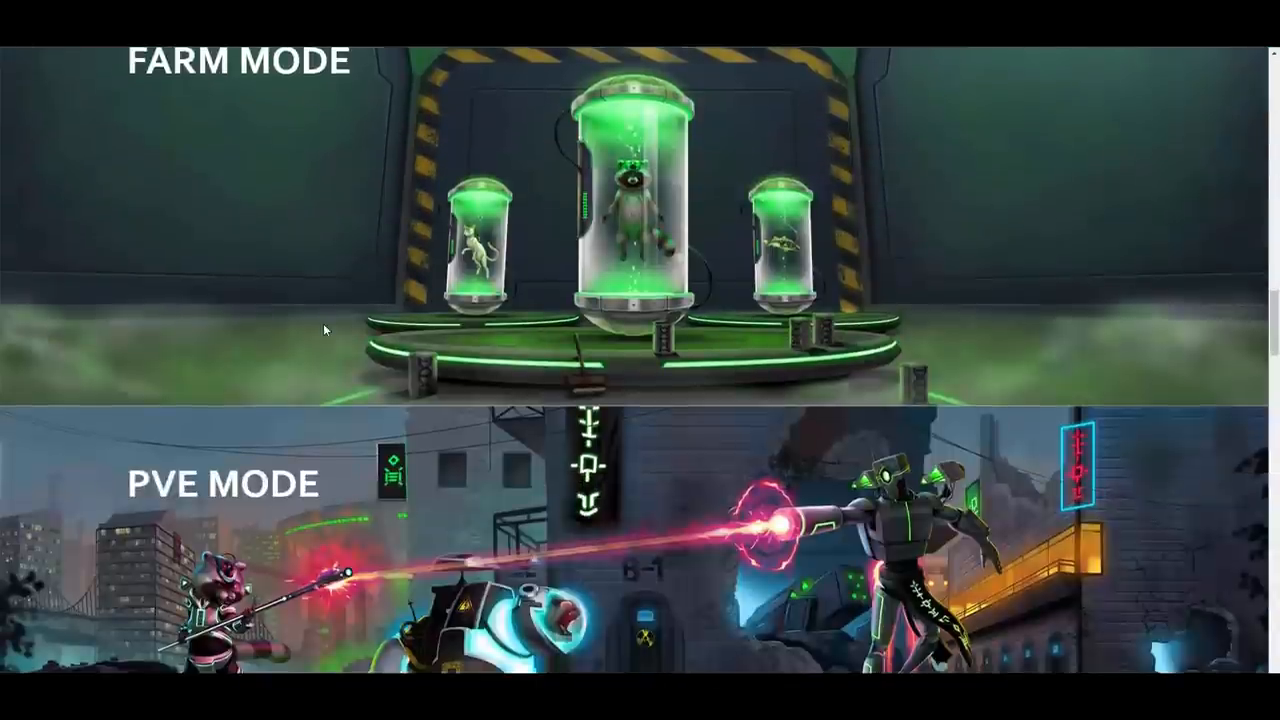
# Scroll down to the Items NFT cards: Terrestrials 9, Terrestrials 57 and Node-25
pyautogui.scroll(-3)
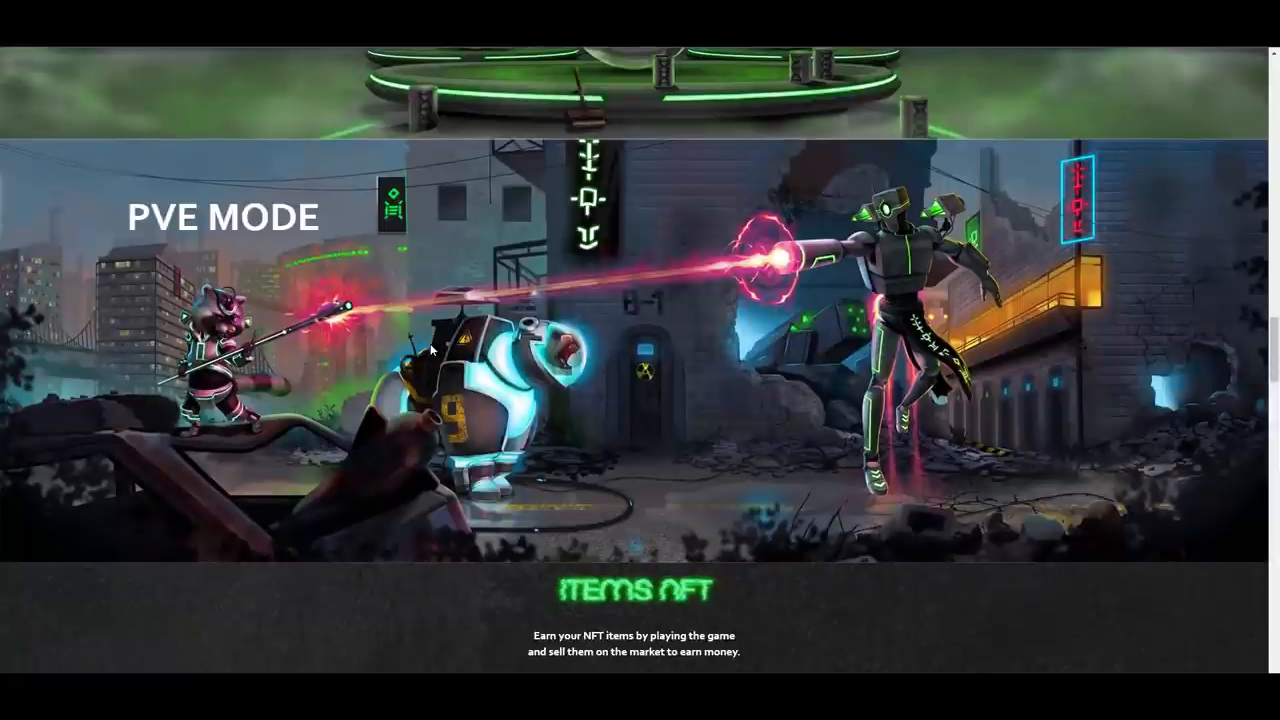
pyautogui.scroll(3)
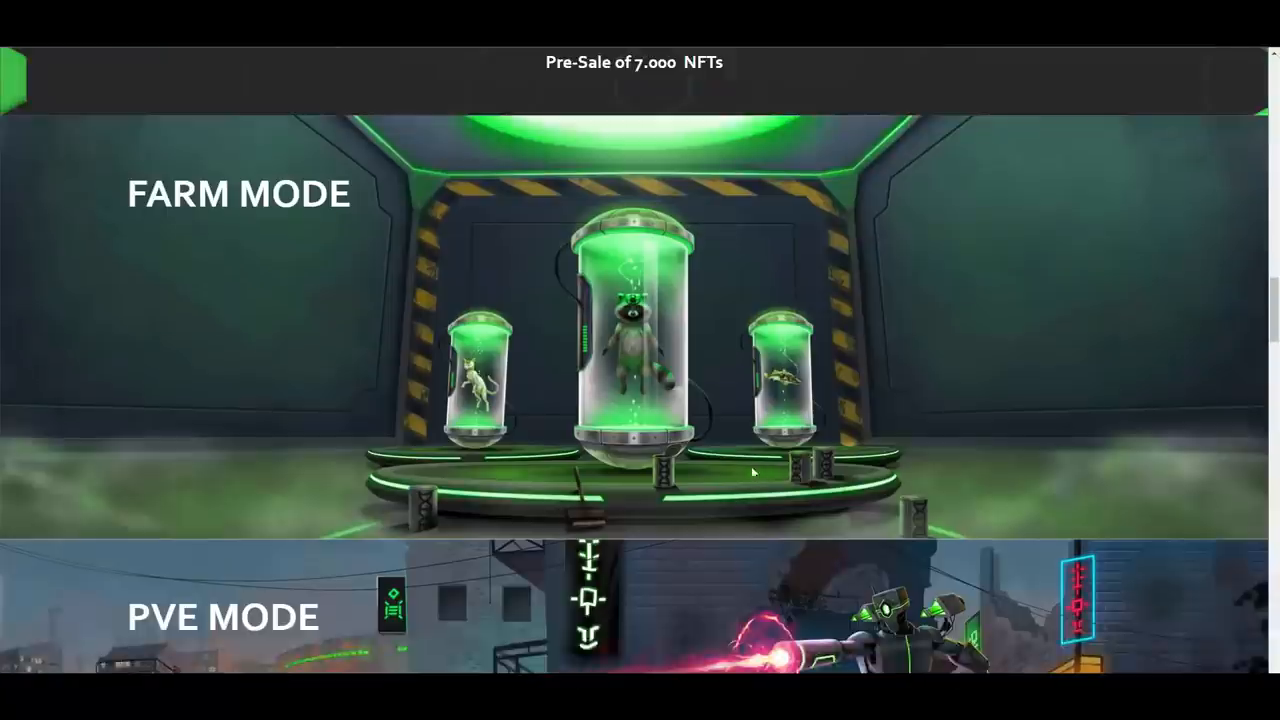
pyautogui.scroll(-3)
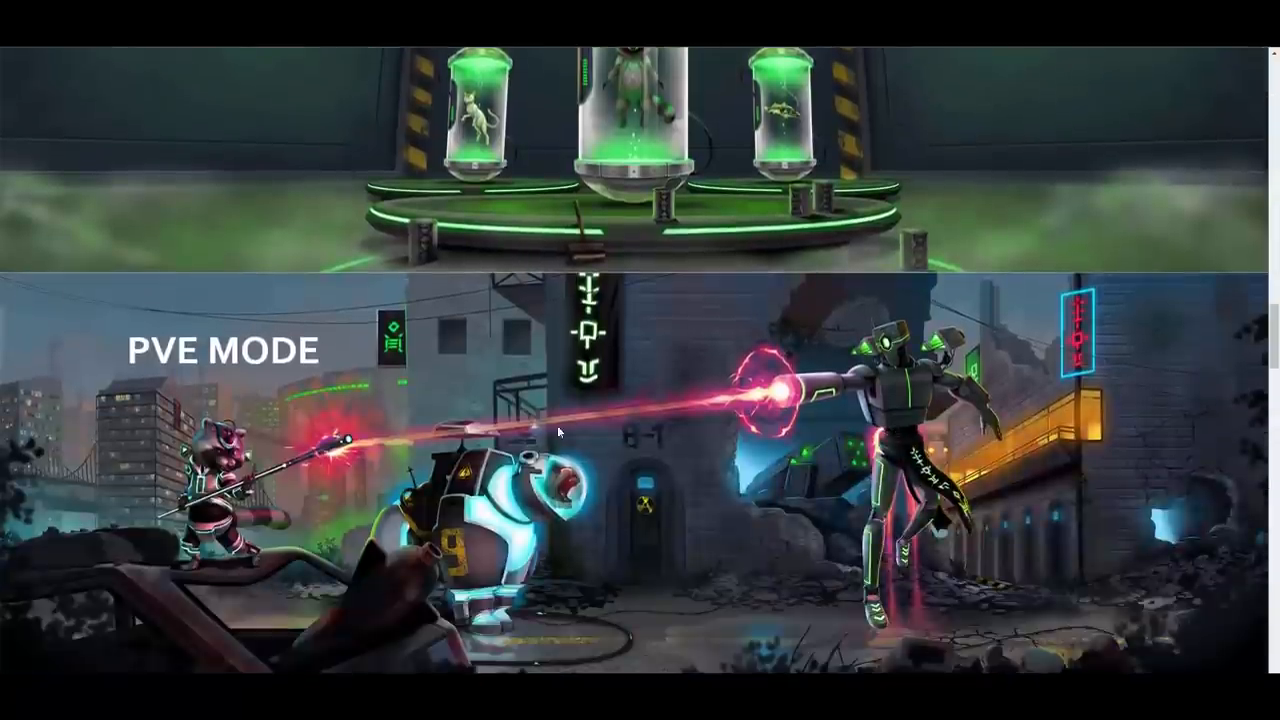
pyautogui.scroll(-3)
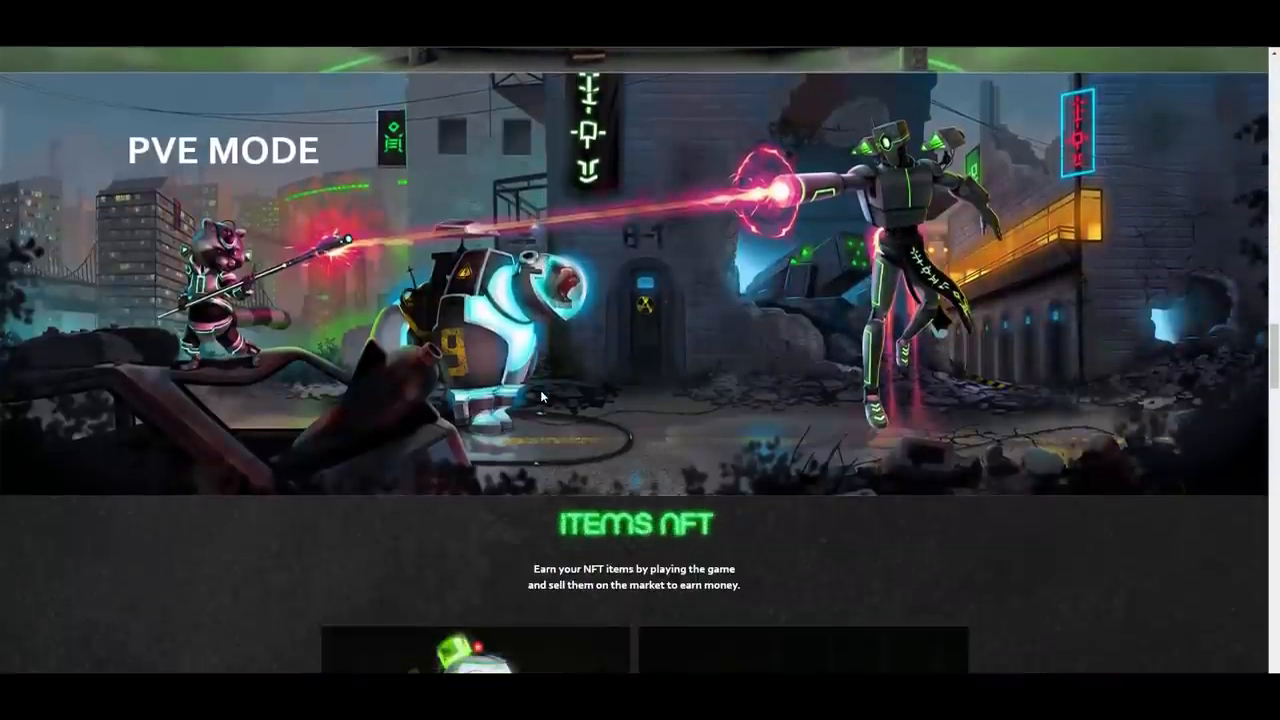
pyautogui.scroll(-3)
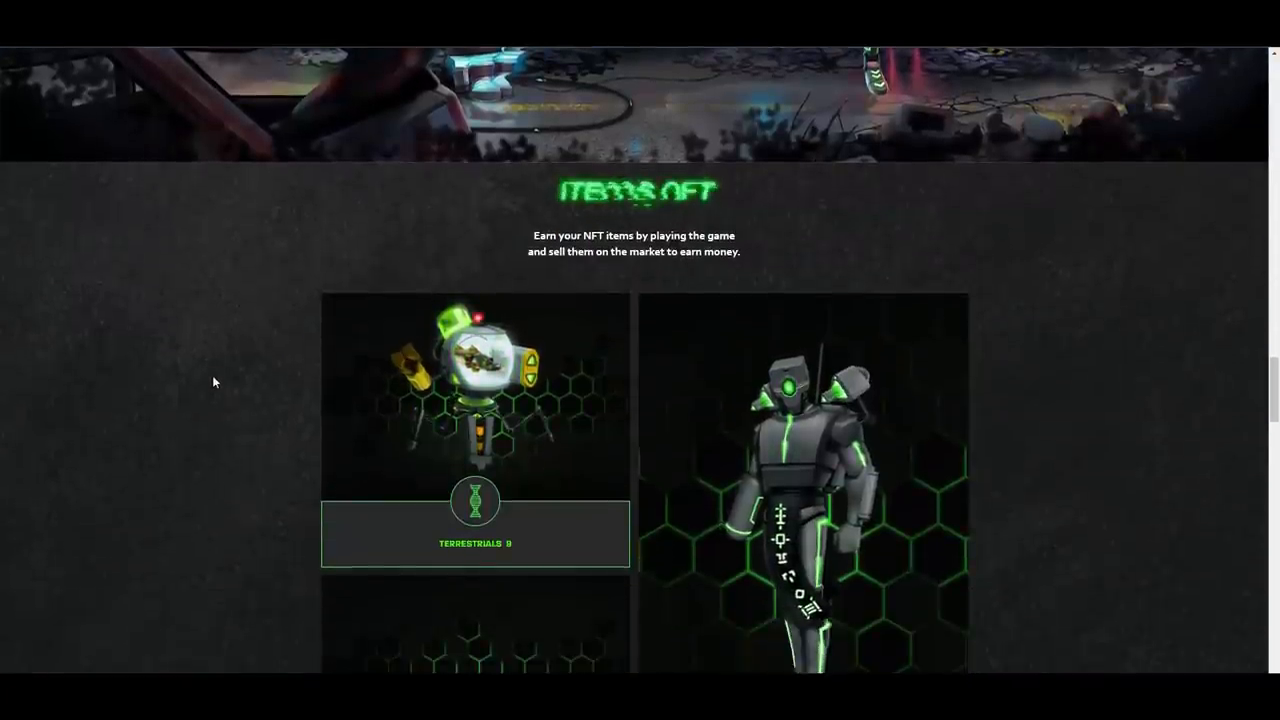
pyautogui.scroll(-3)
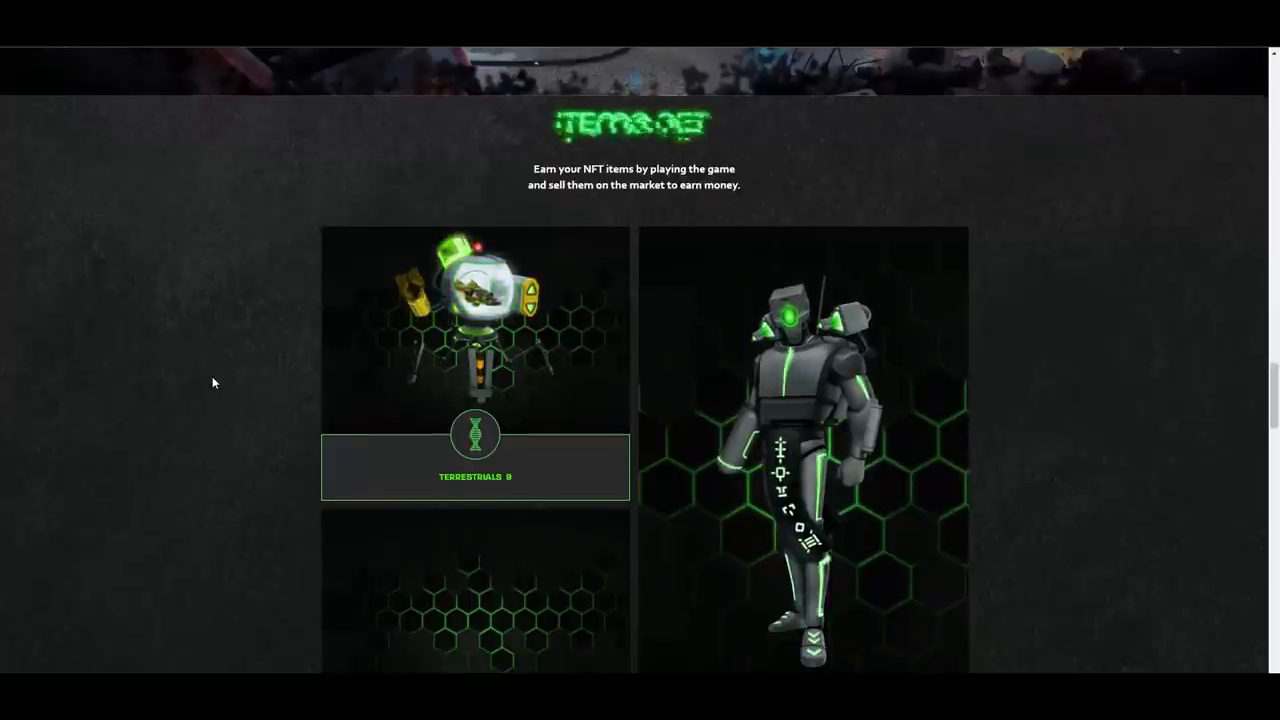
pyautogui.scroll(-3)
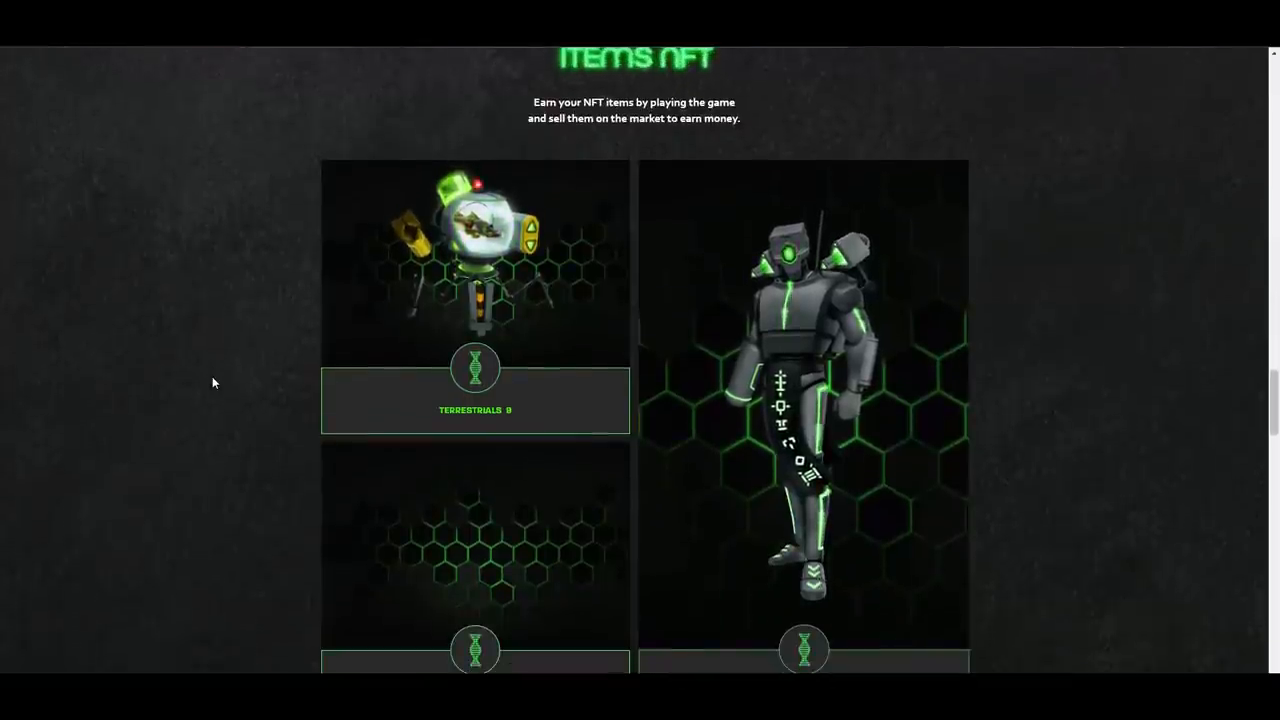
pyautogui.scroll(-3)
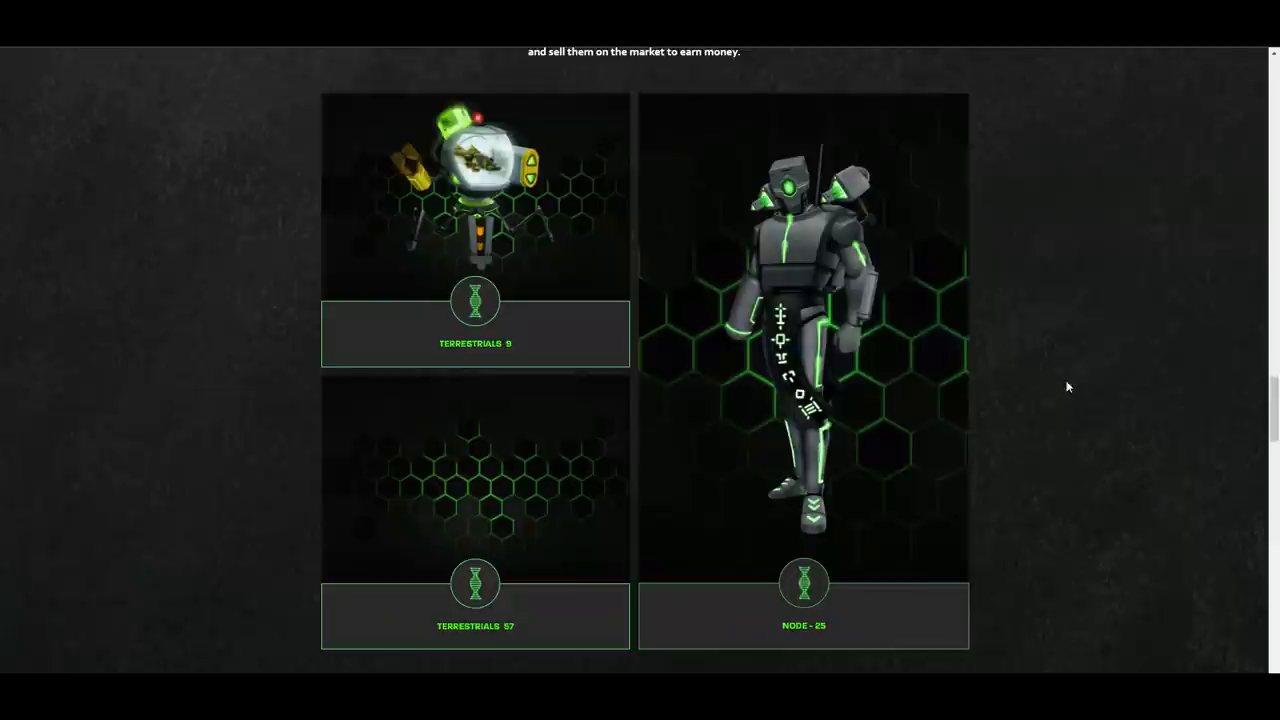
pyautogui.moveTo(798, 330)
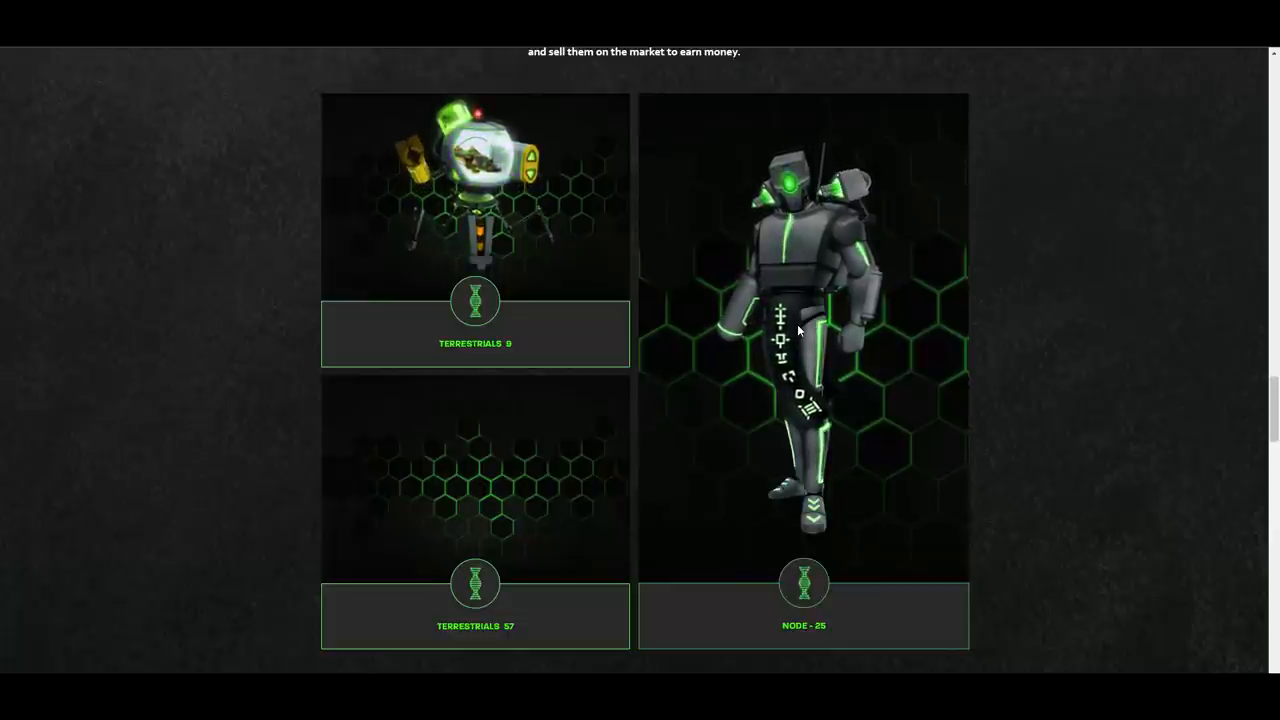
# Scroll past the NFT cards to the Roadmap covering Q4 2021 to Q3 2022
pyautogui.scroll(-3)
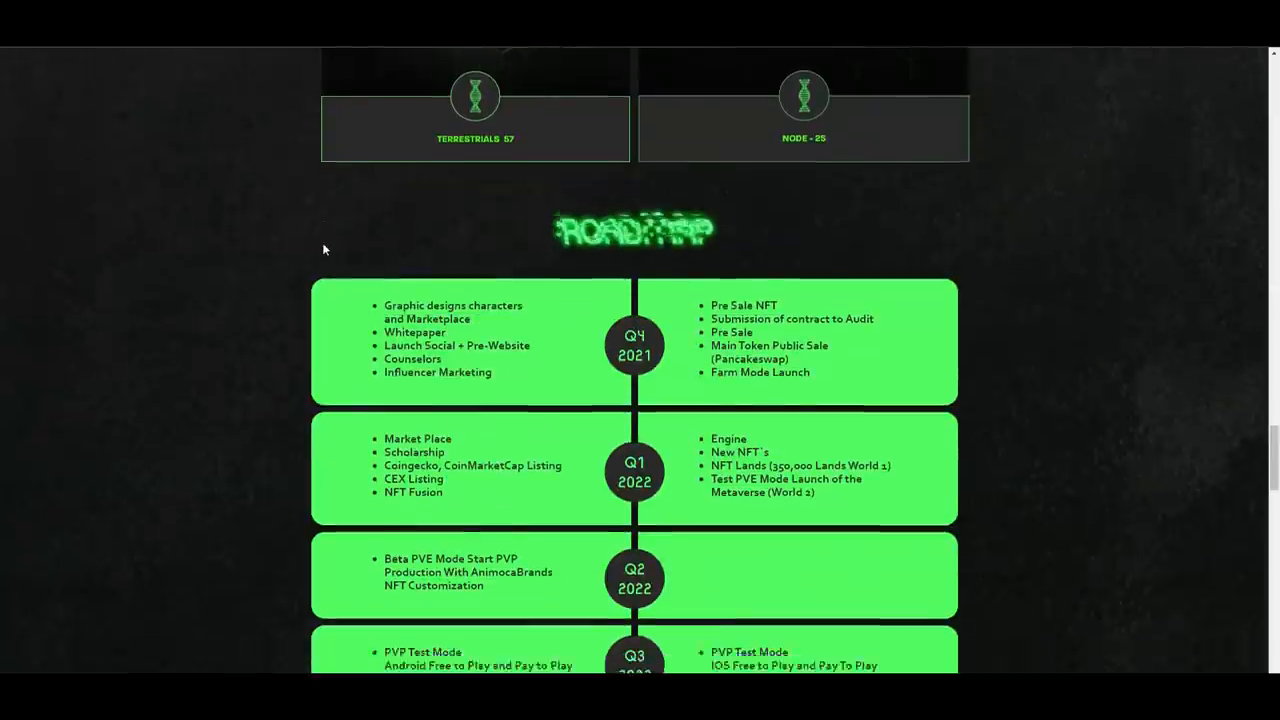
pyautogui.scroll(-3)
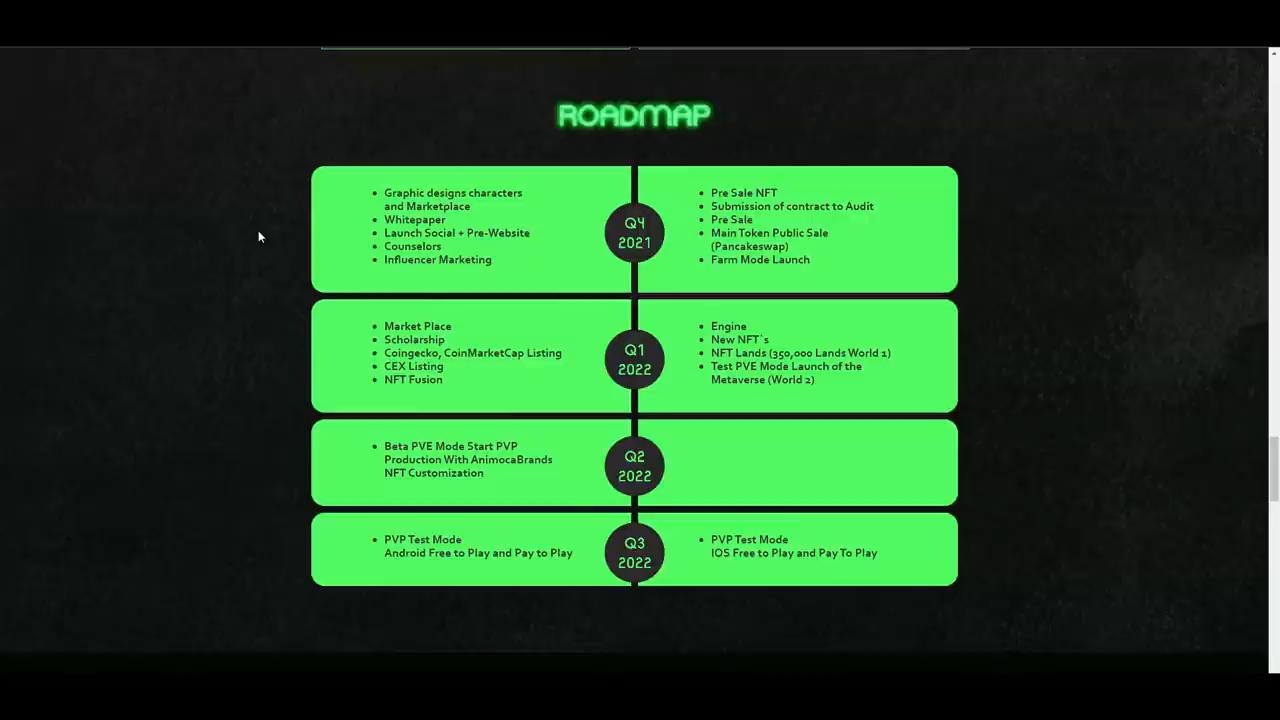
# Scroll through the 300,000,000-supply tokenomics chart to the Team member profiles
pyautogui.scroll(-3)
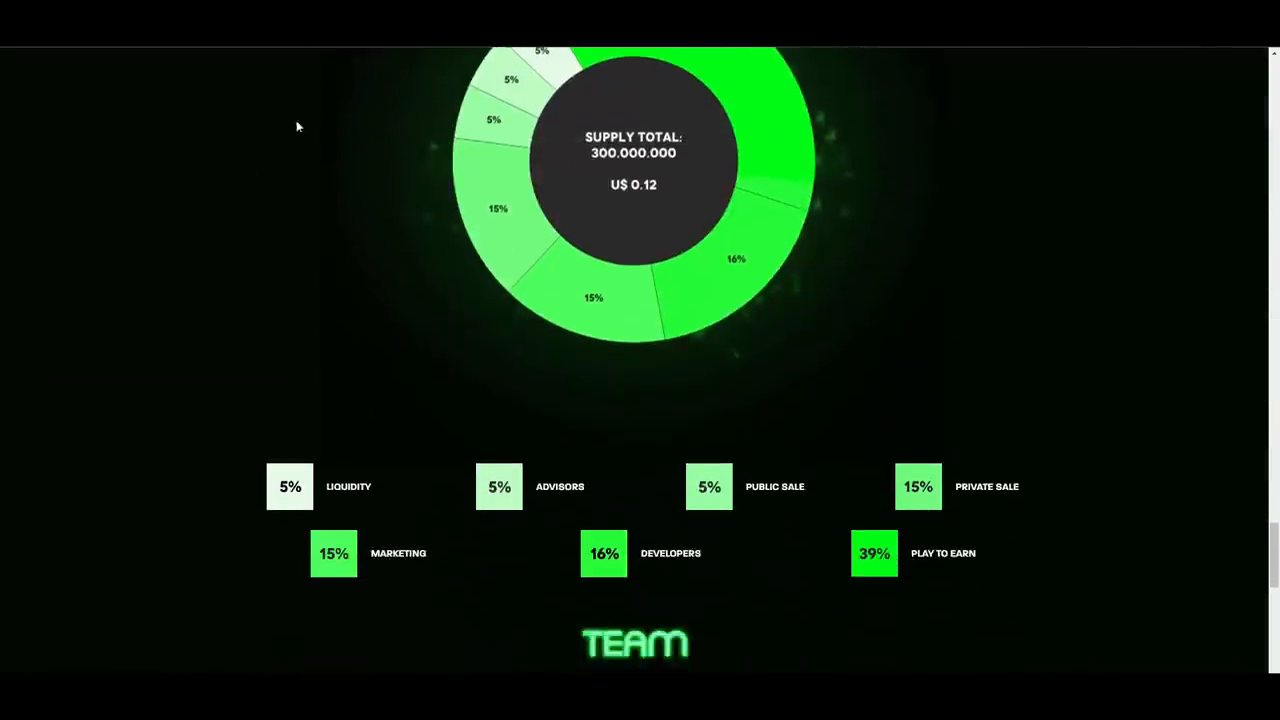
pyautogui.scroll(-3)
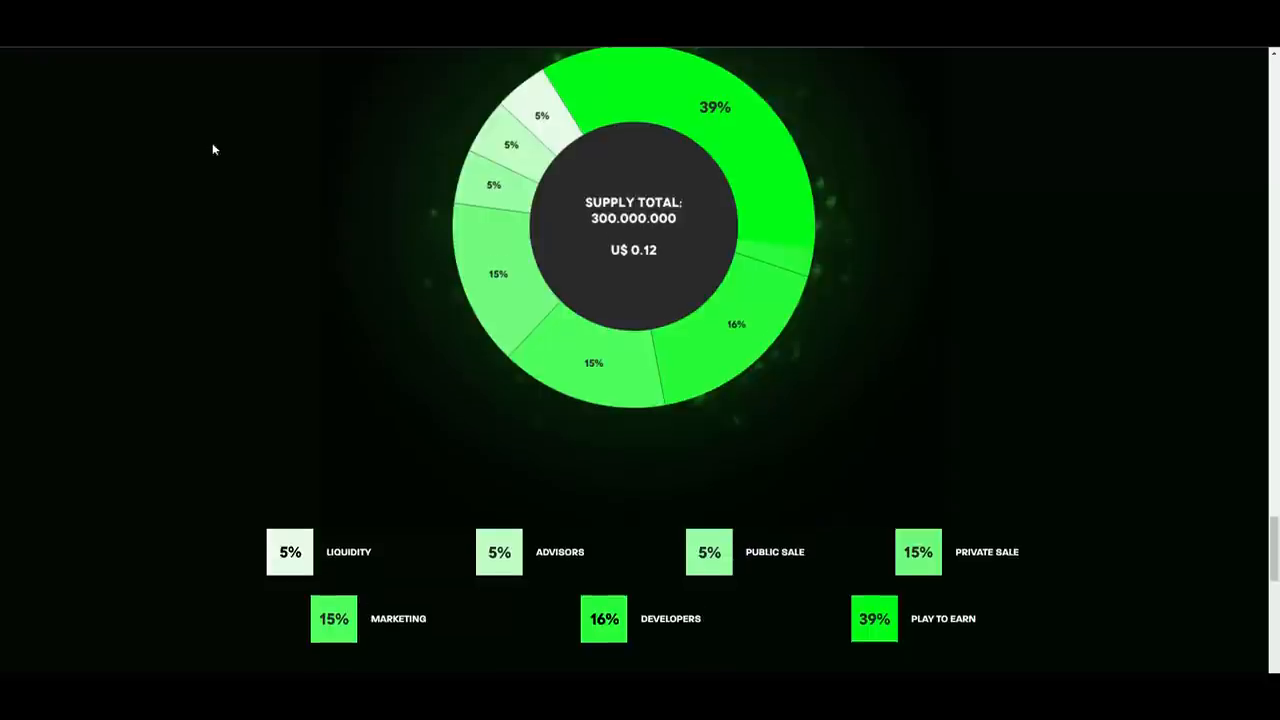
pyautogui.scroll(-3)
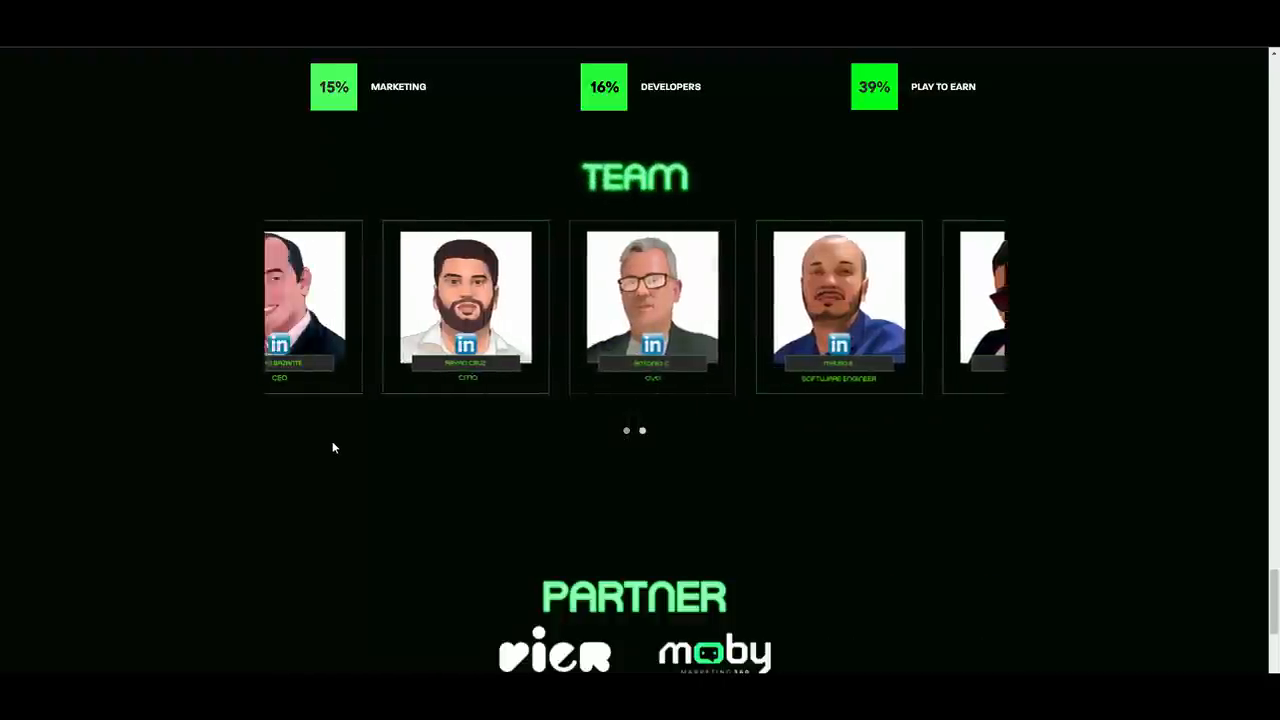
# Return to the top of the homepage and open the WHITEPAPER link
pyautogui.scroll(-3)
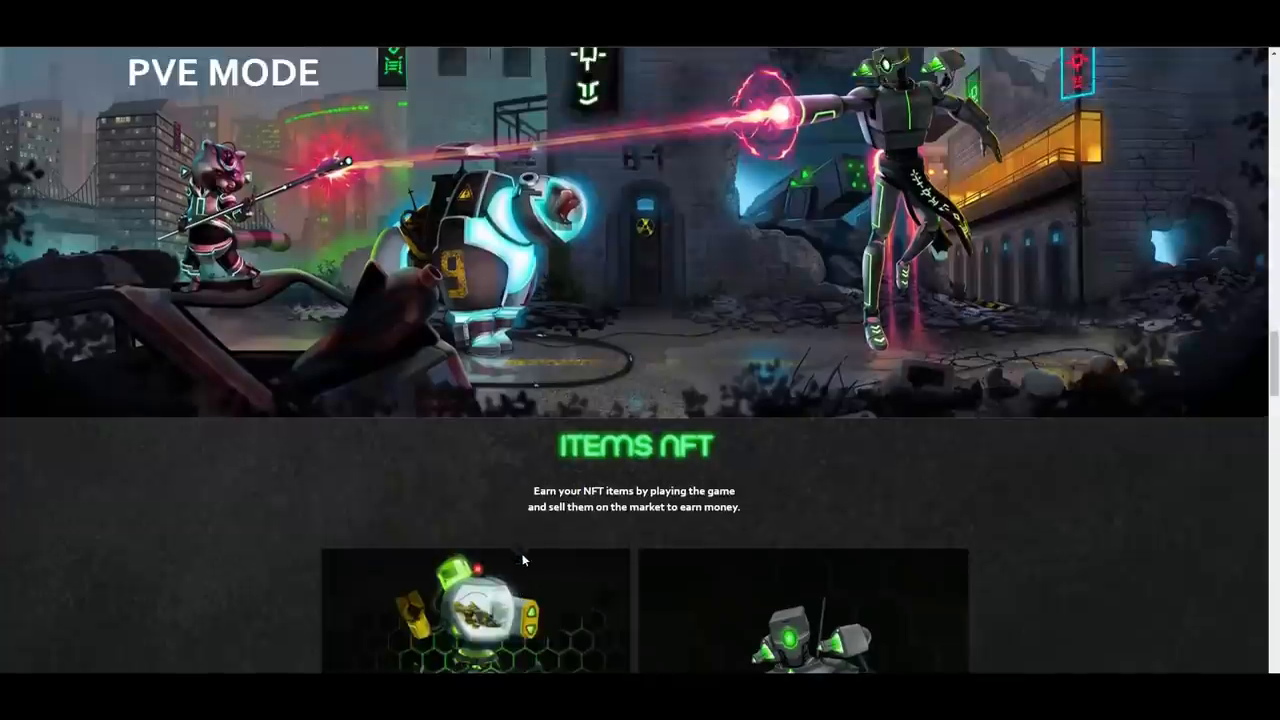
pyautogui.scroll(3)
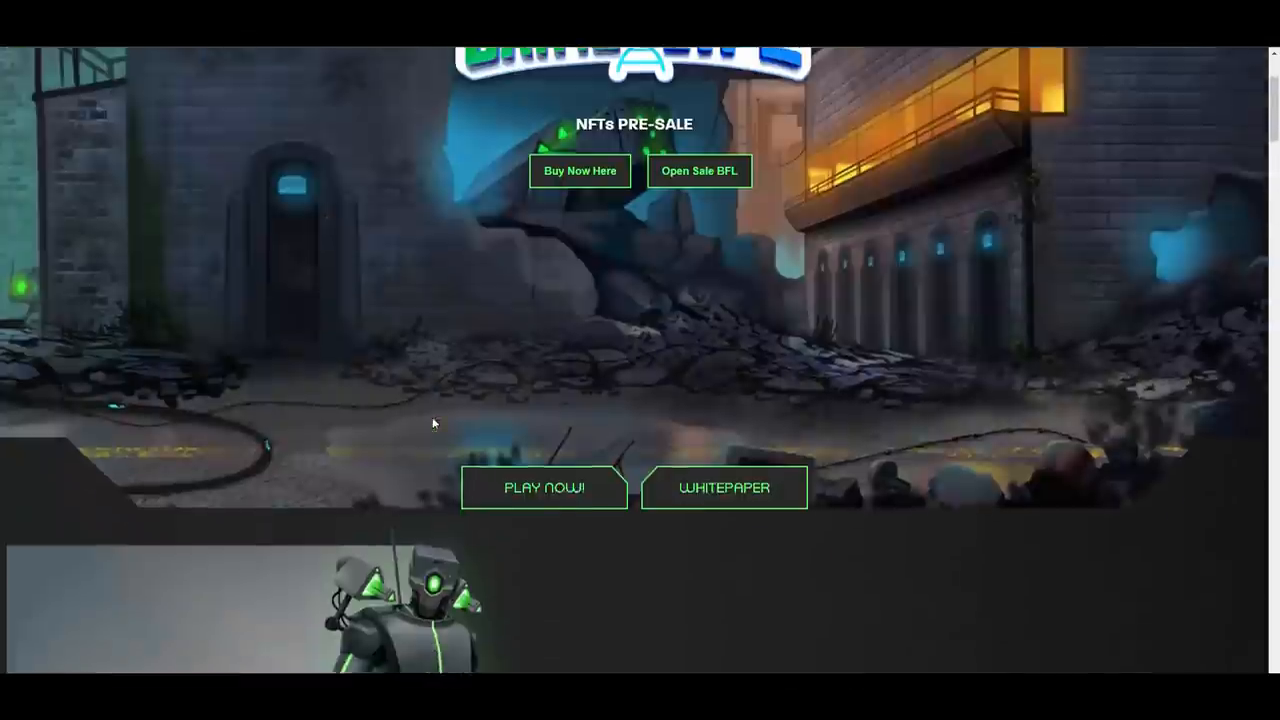
pyautogui.click(699, 170)
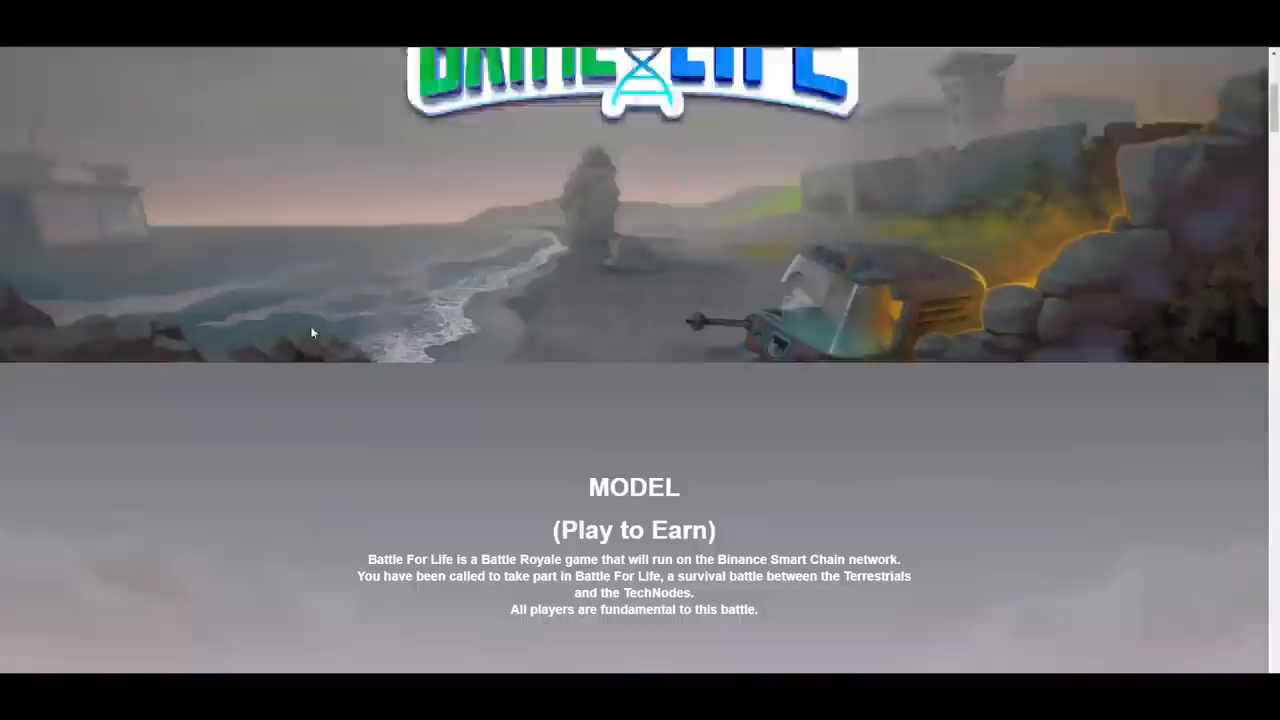
# Scroll the whitepaper past the Model intro to the Story and The Game (mode) sections
pyautogui.scroll(-3)
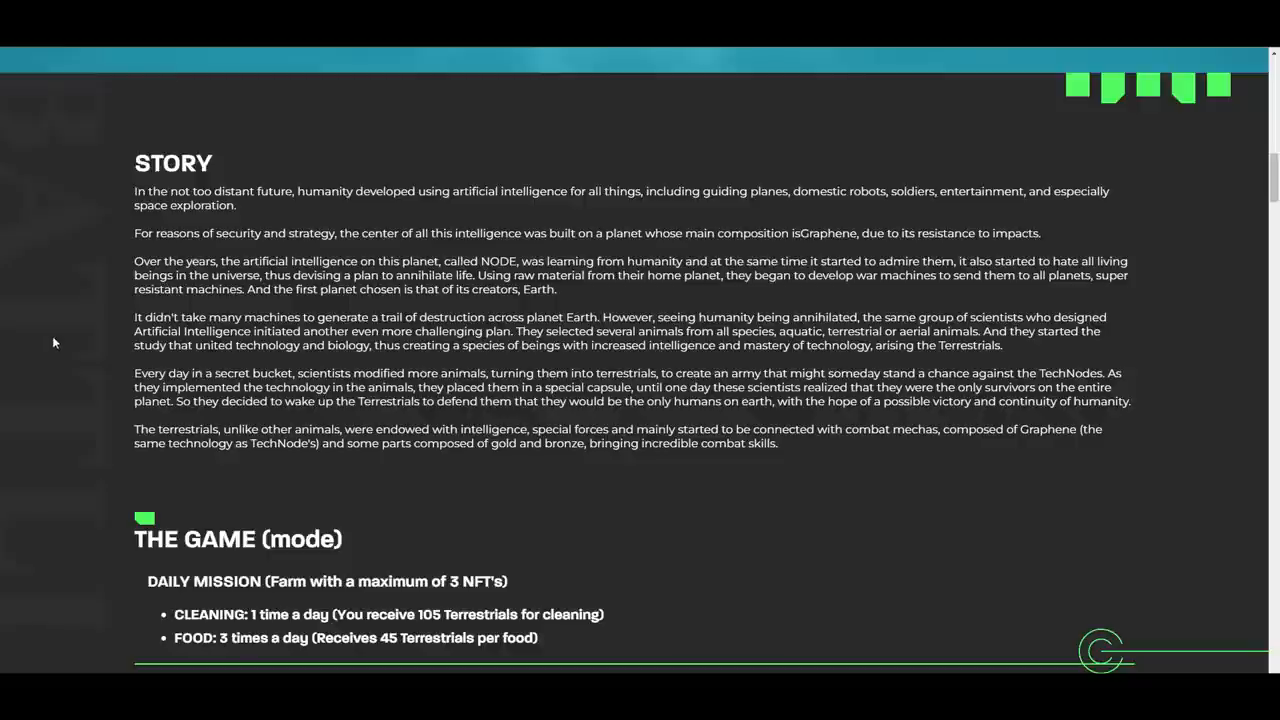
# Scroll through the PVE difficulty rewards table to the PVP limits and BFL token uses
pyautogui.scroll(-3)
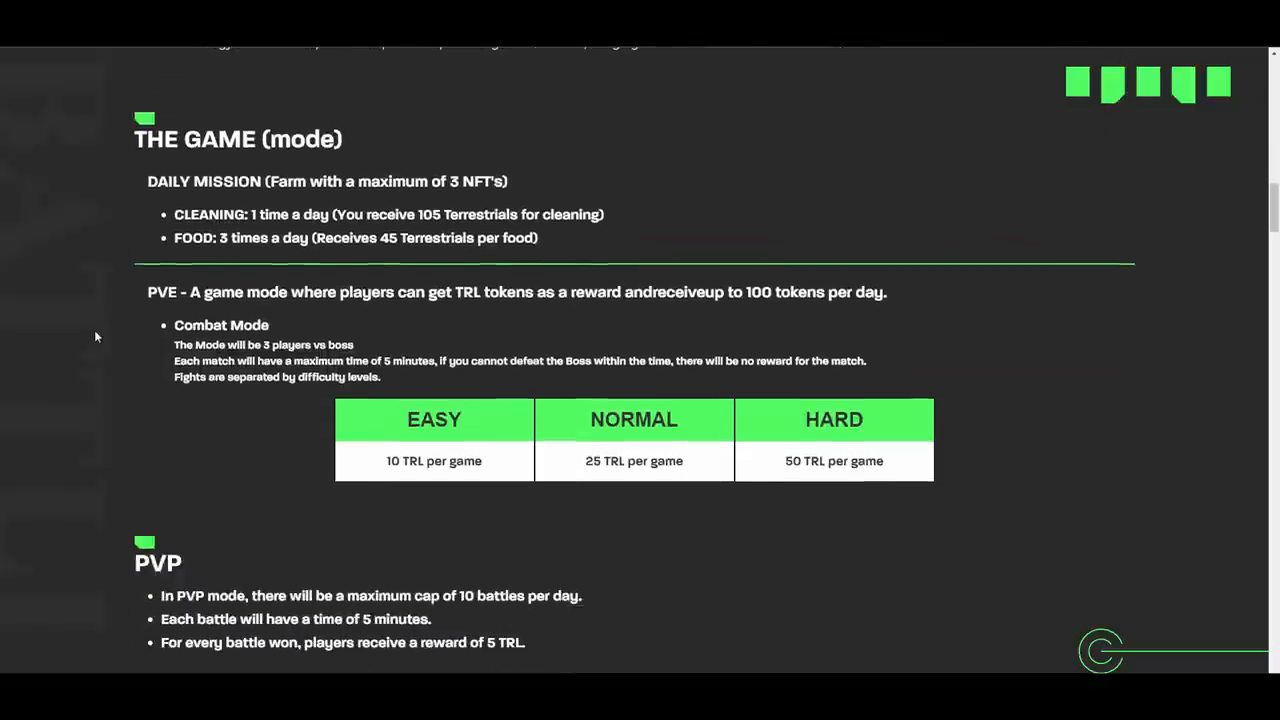
pyautogui.scroll(3)
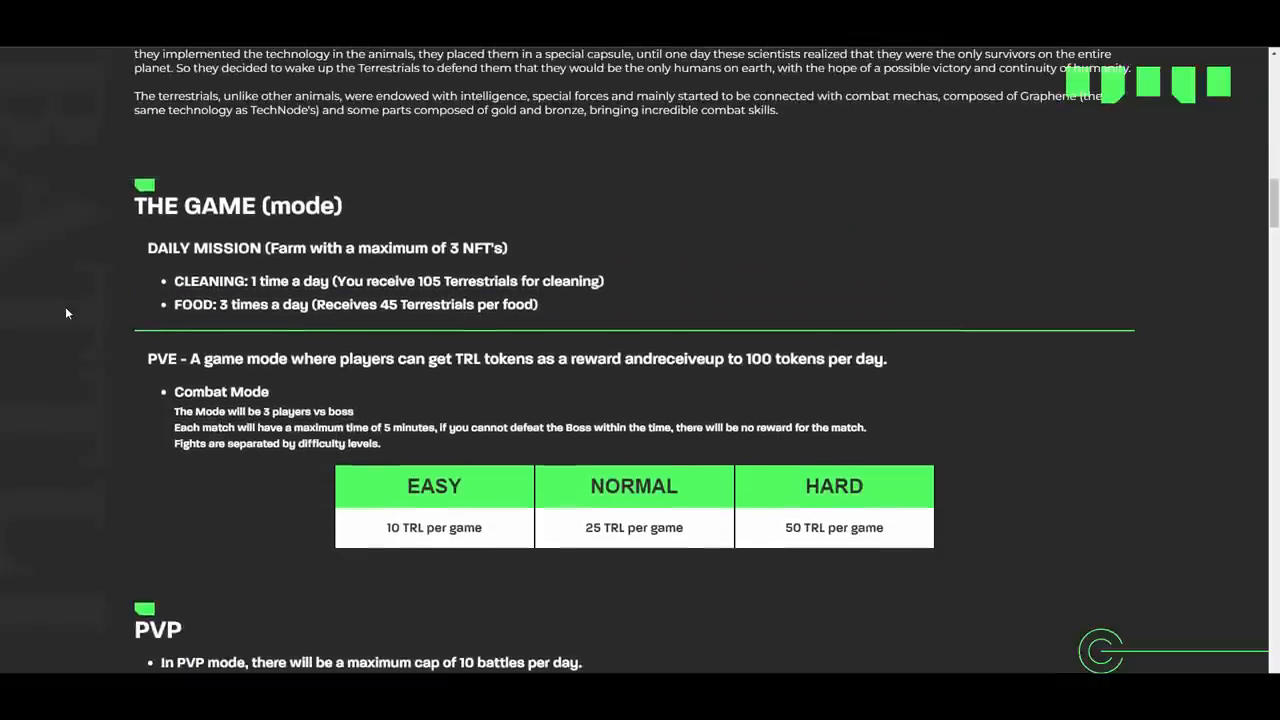
pyautogui.scroll(-3)
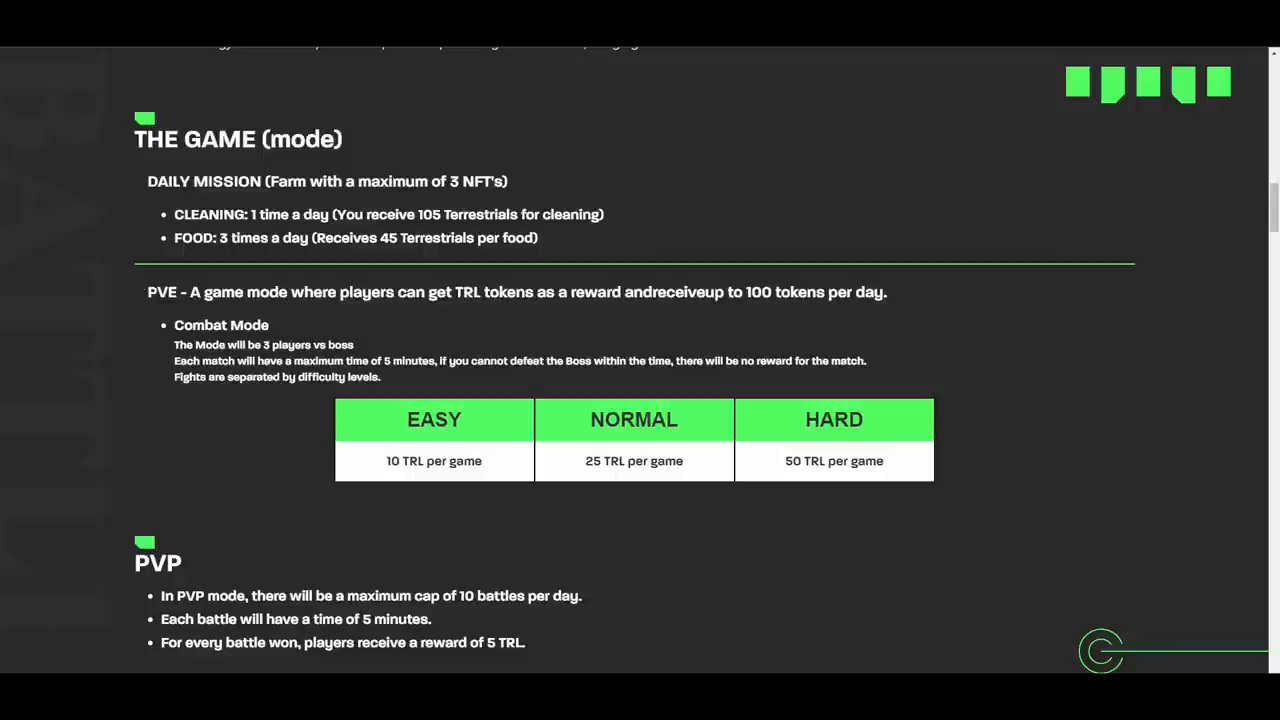
pyautogui.scroll(-3)
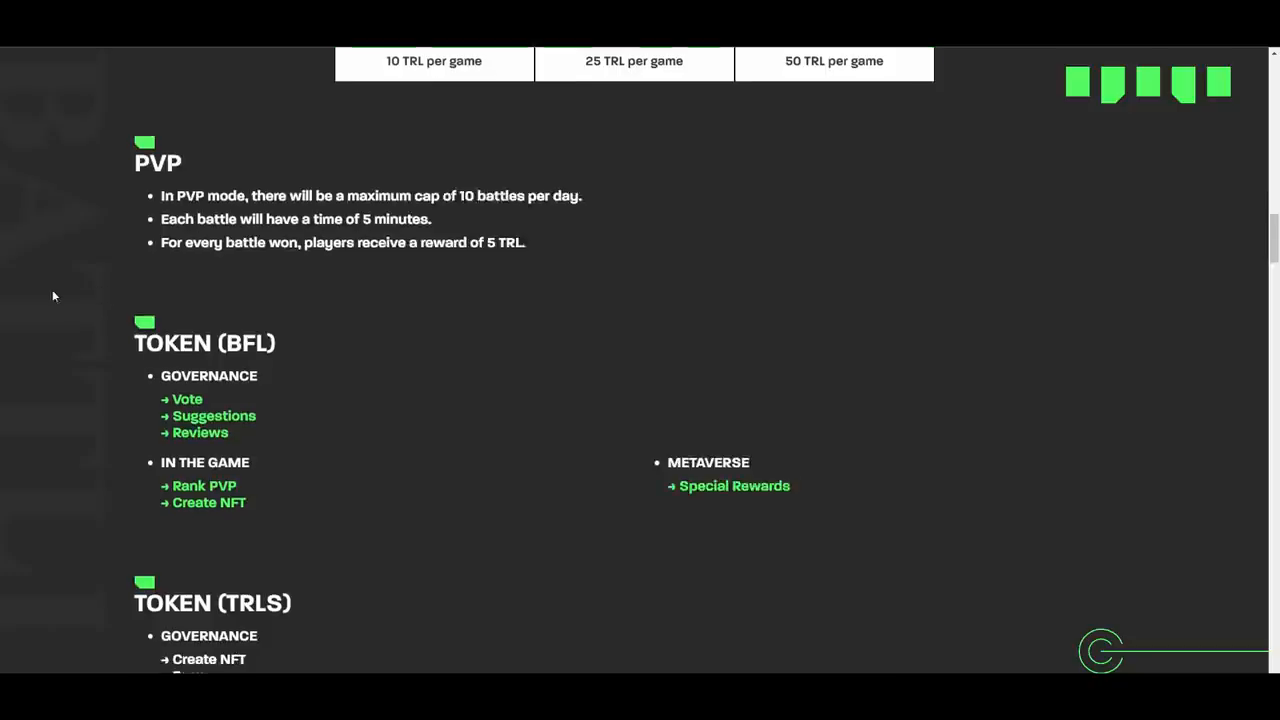
# Scroll through Token (TRLS), Shop, Starter Pack and Marketplace to the Fees chart and Monthly Activation
pyautogui.scroll(-3)
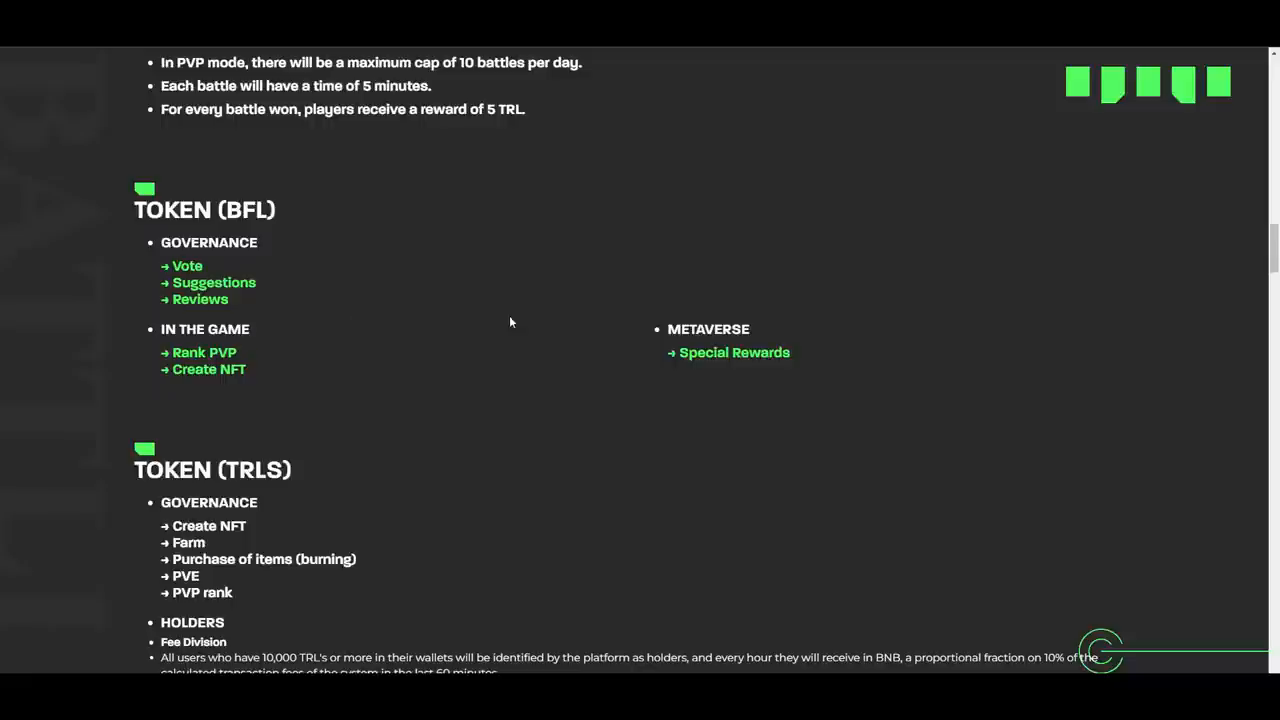
pyautogui.moveTo(334, 313)
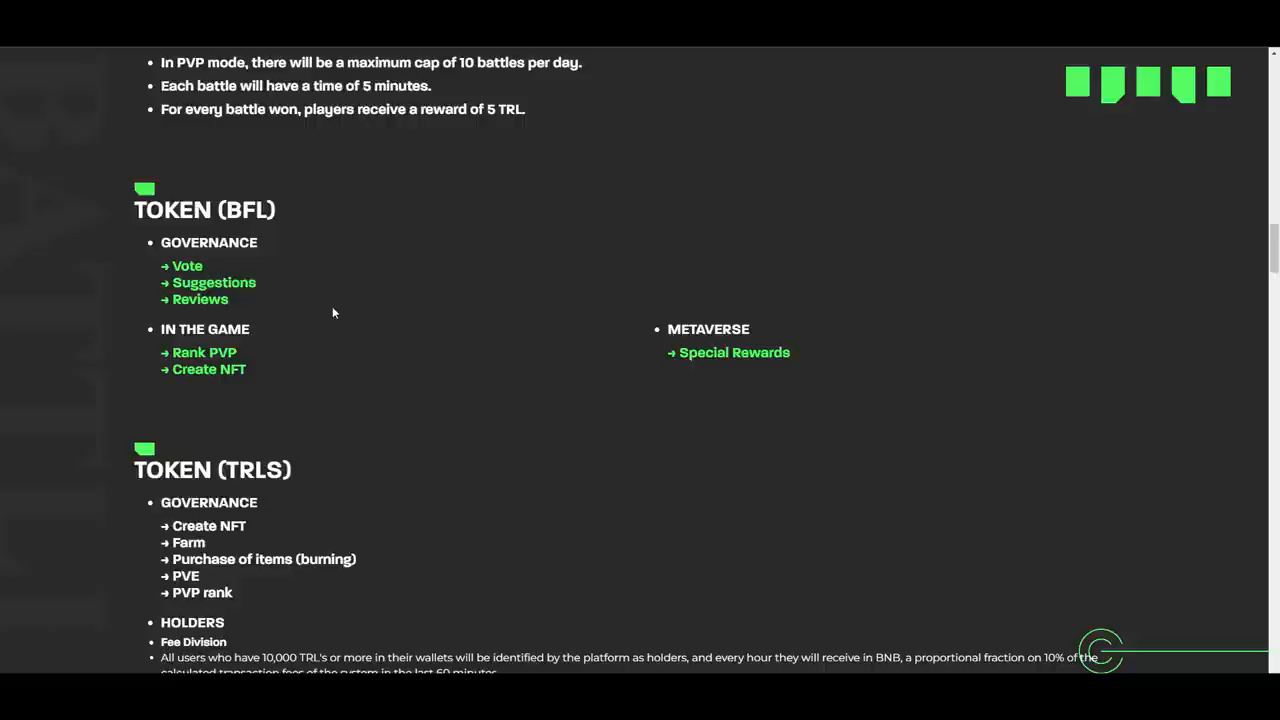
pyautogui.scroll(-3)
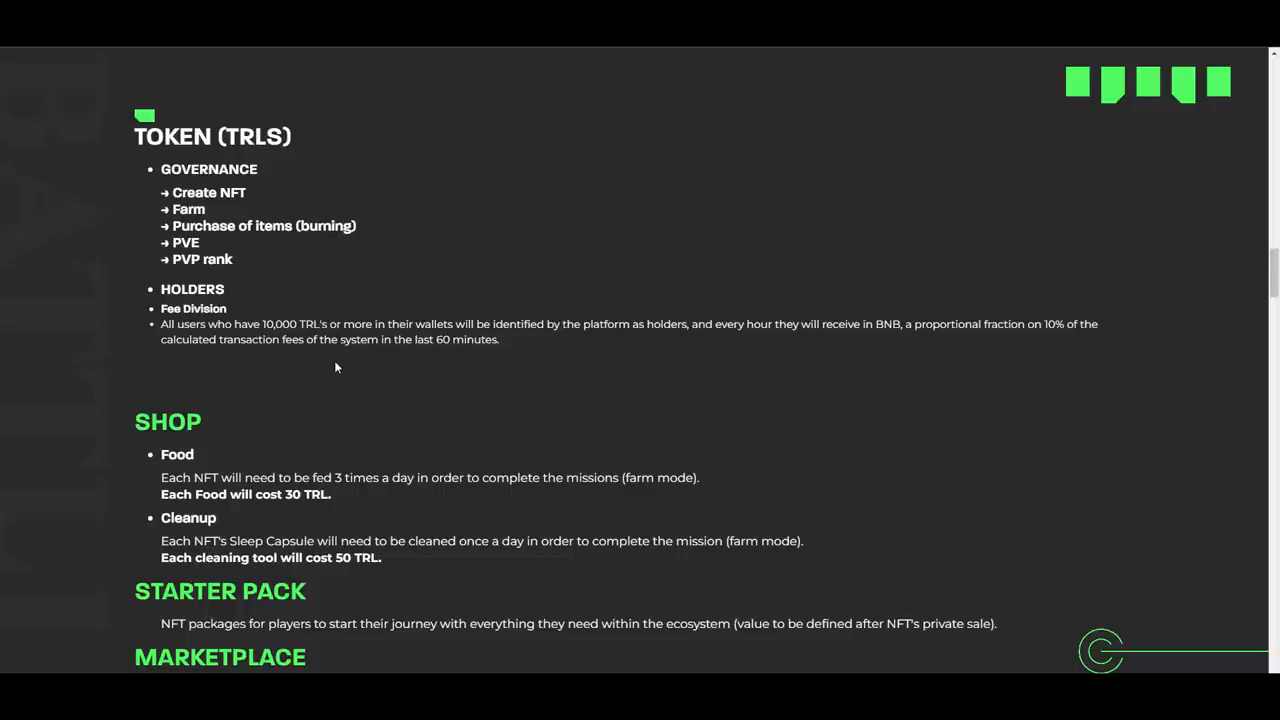
pyautogui.scroll(-3)
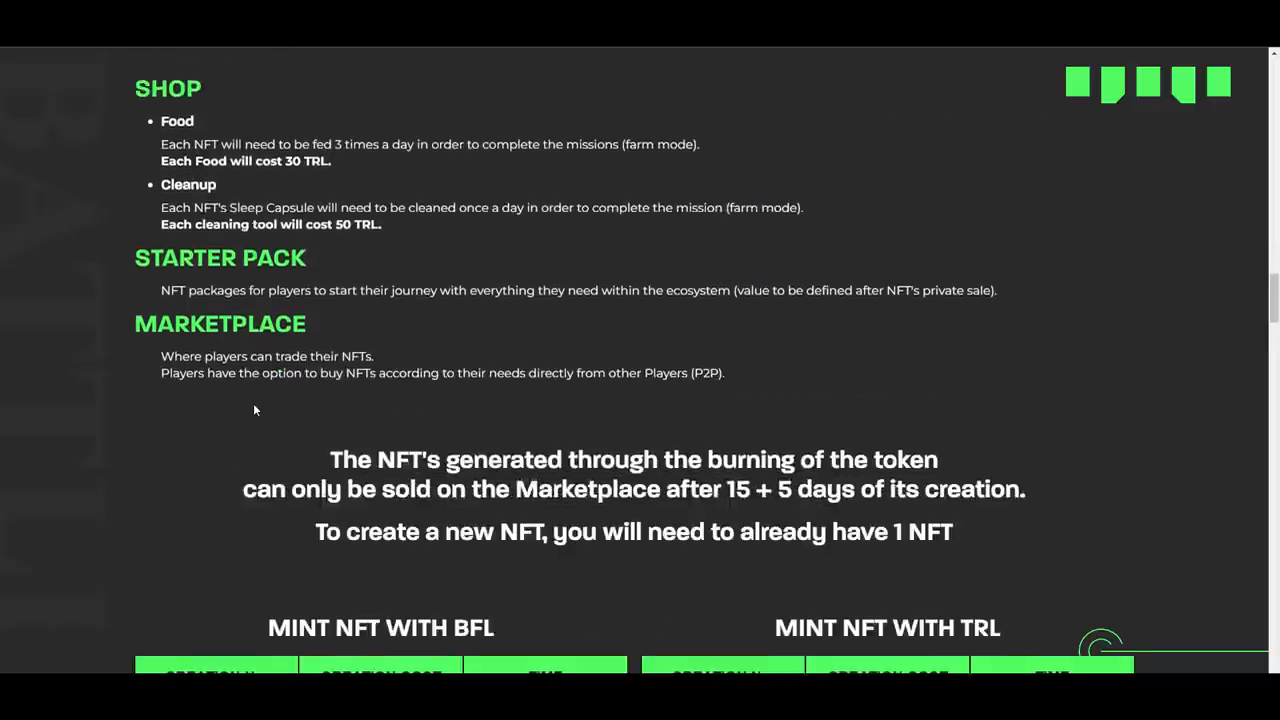
pyautogui.scroll(-3)
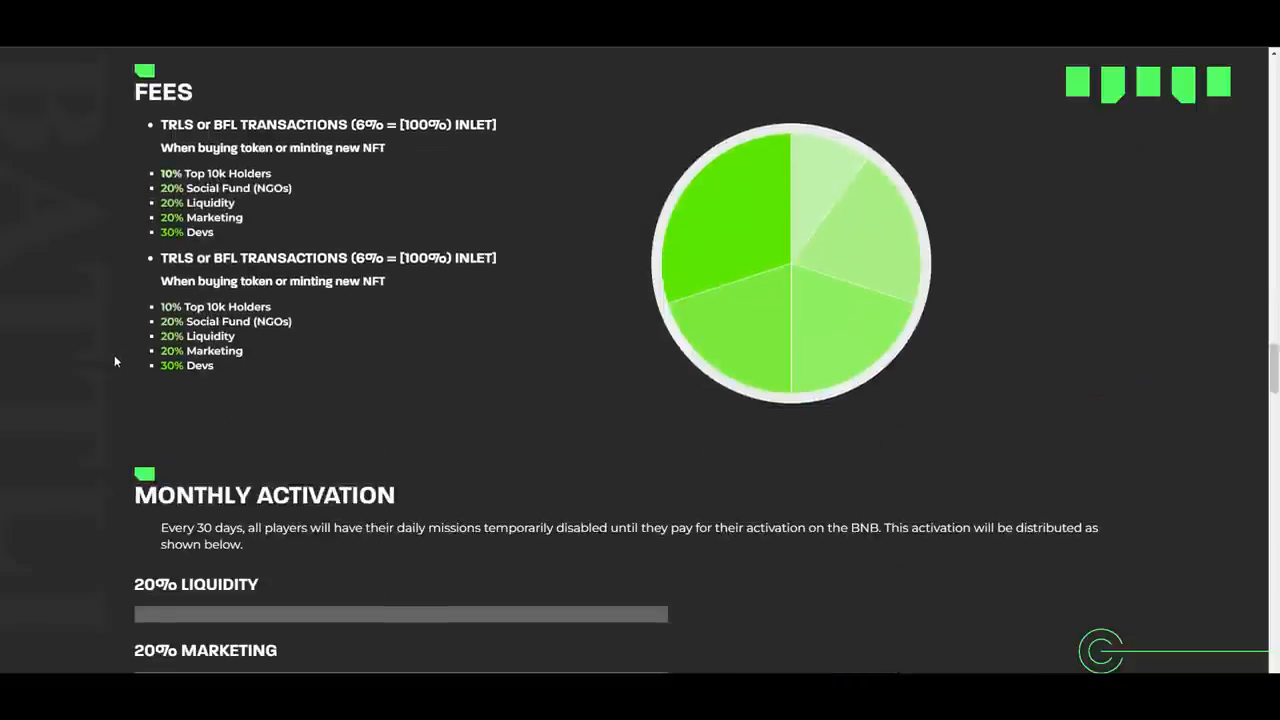
# Scroll the whitepaper past Scholarship, End of Loan and Punishment to the 300,000,000-token distribution table
pyautogui.scroll(-3)
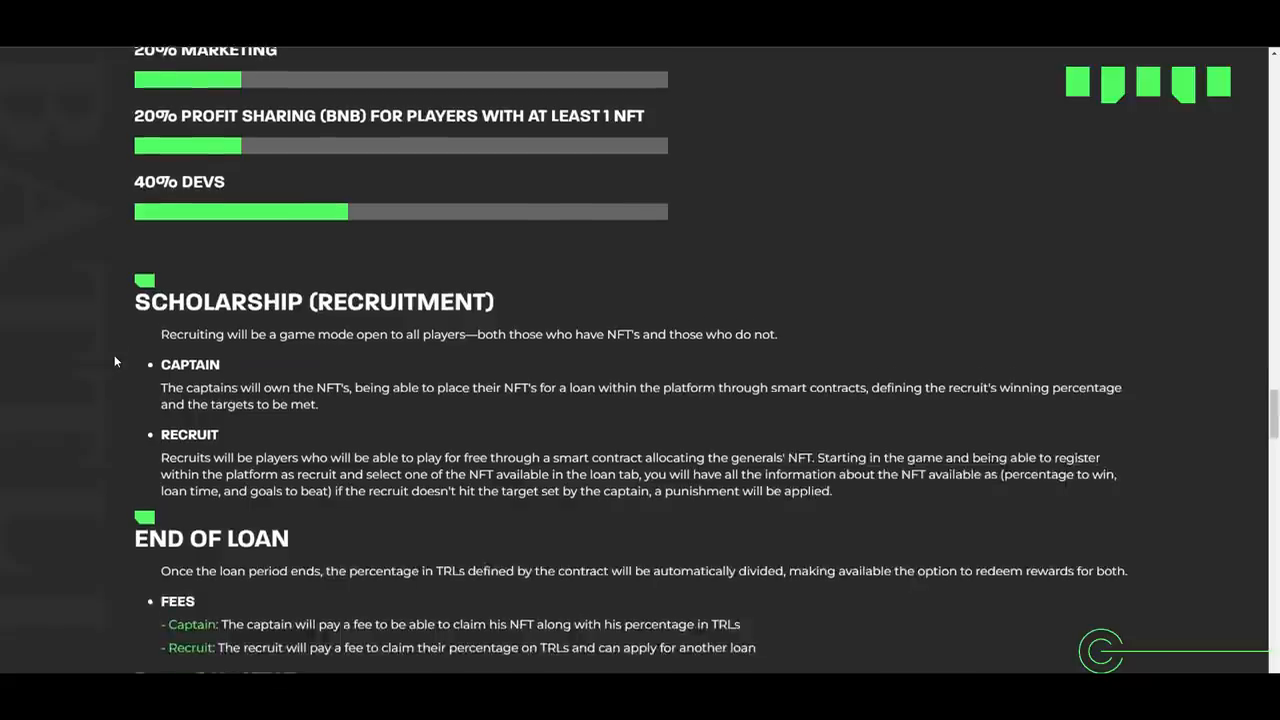
pyautogui.scroll(-3)
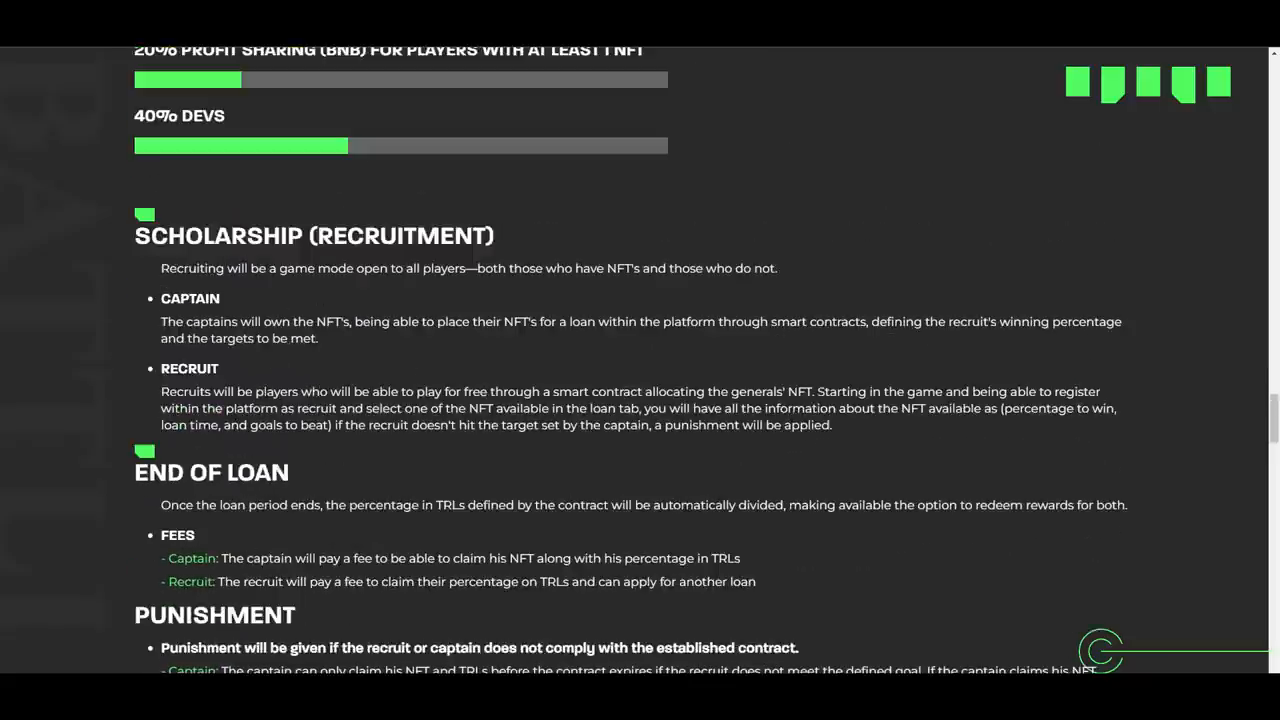
pyautogui.moveTo(517, 382)
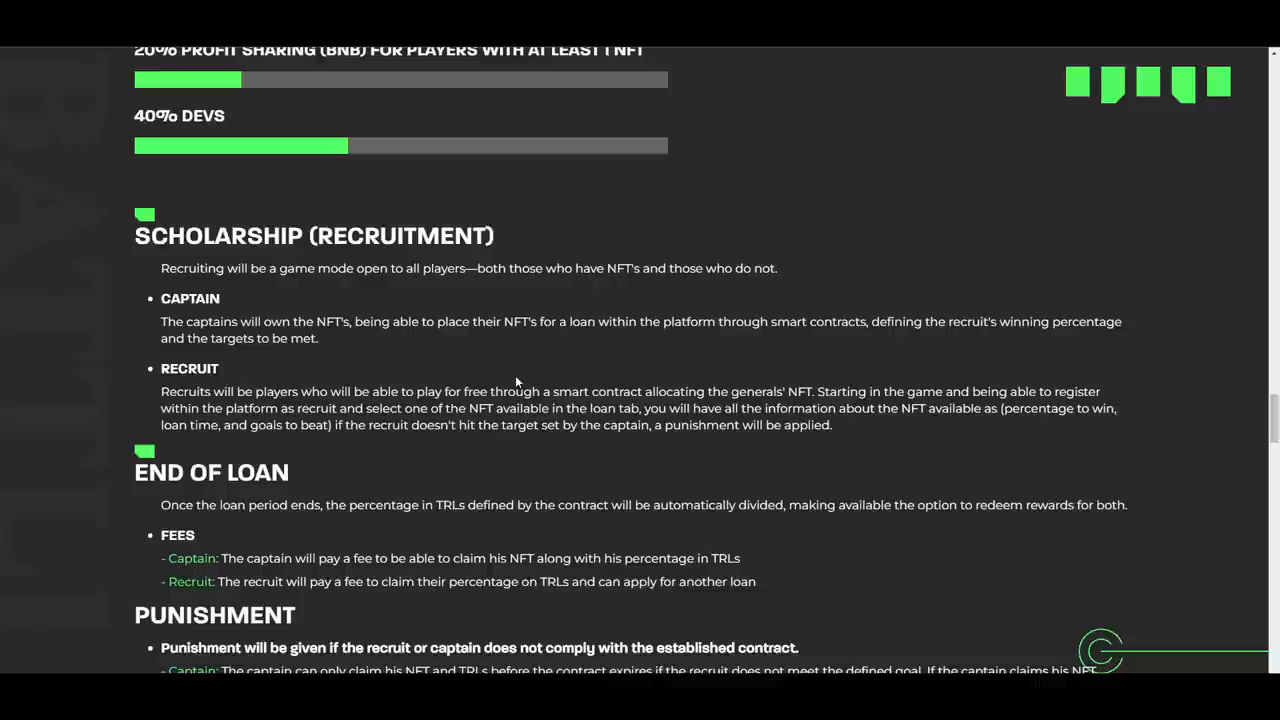
pyautogui.scroll(-3)
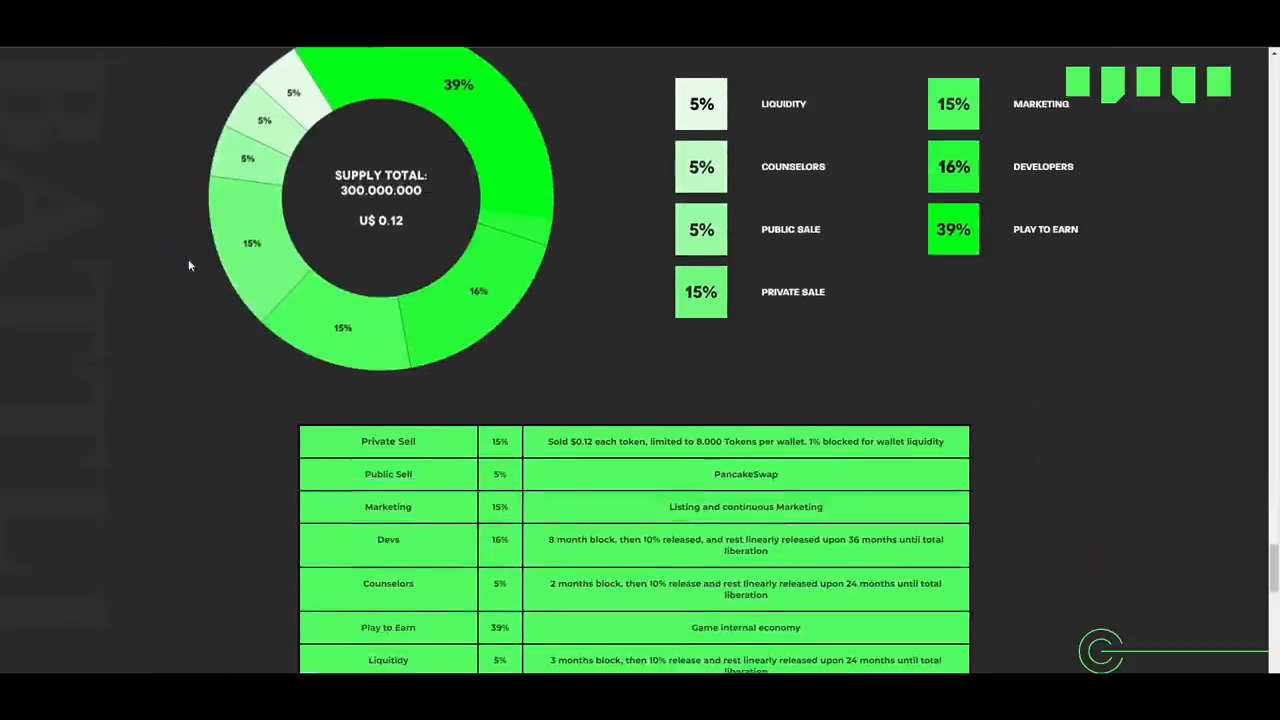
# Scroll past the allocation table and the TRLS, Feedstock and Game Ecosystem whitepaper sections
pyautogui.scroll(-3)
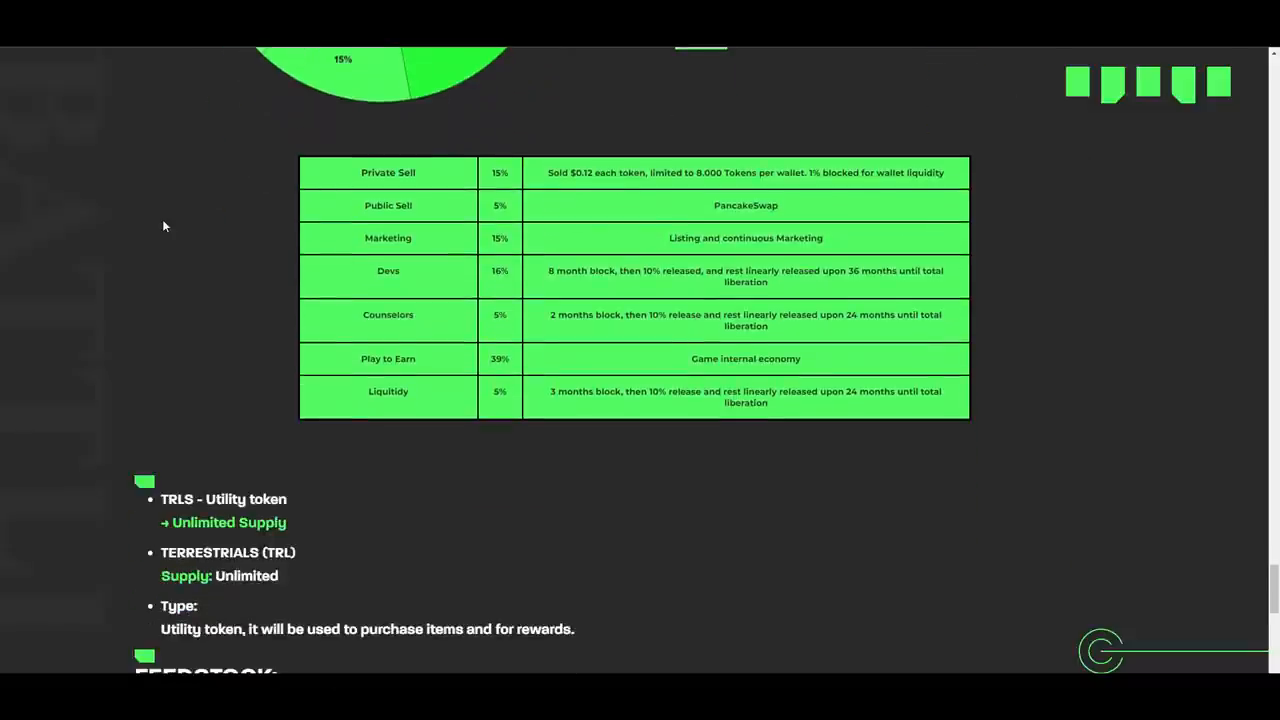
pyautogui.moveTo(594, 226)
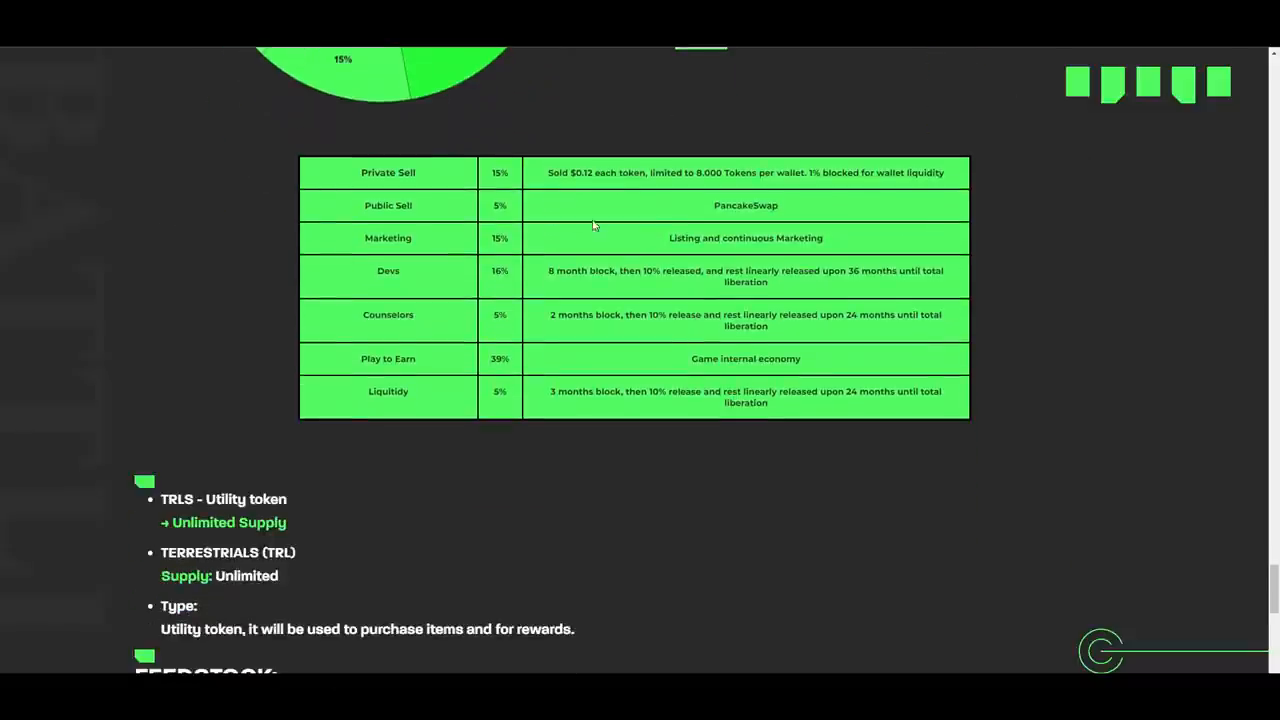
pyautogui.moveTo(602, 375)
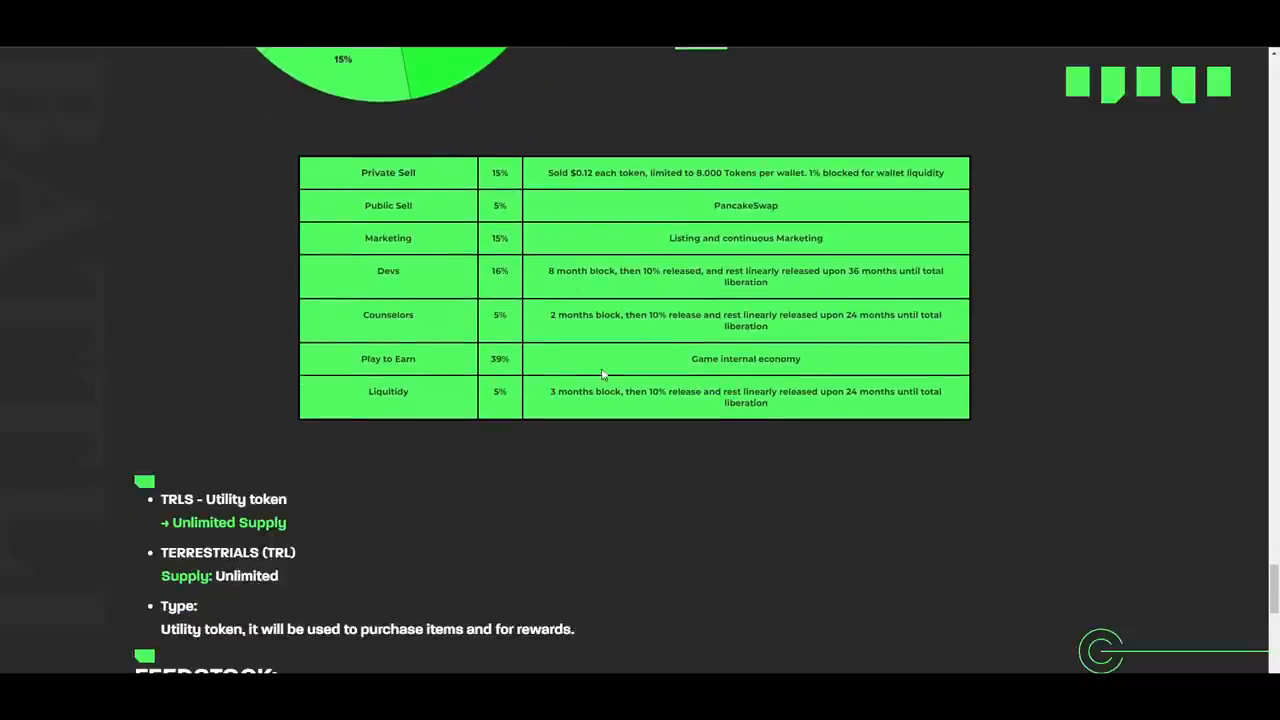
pyautogui.scroll(-3)
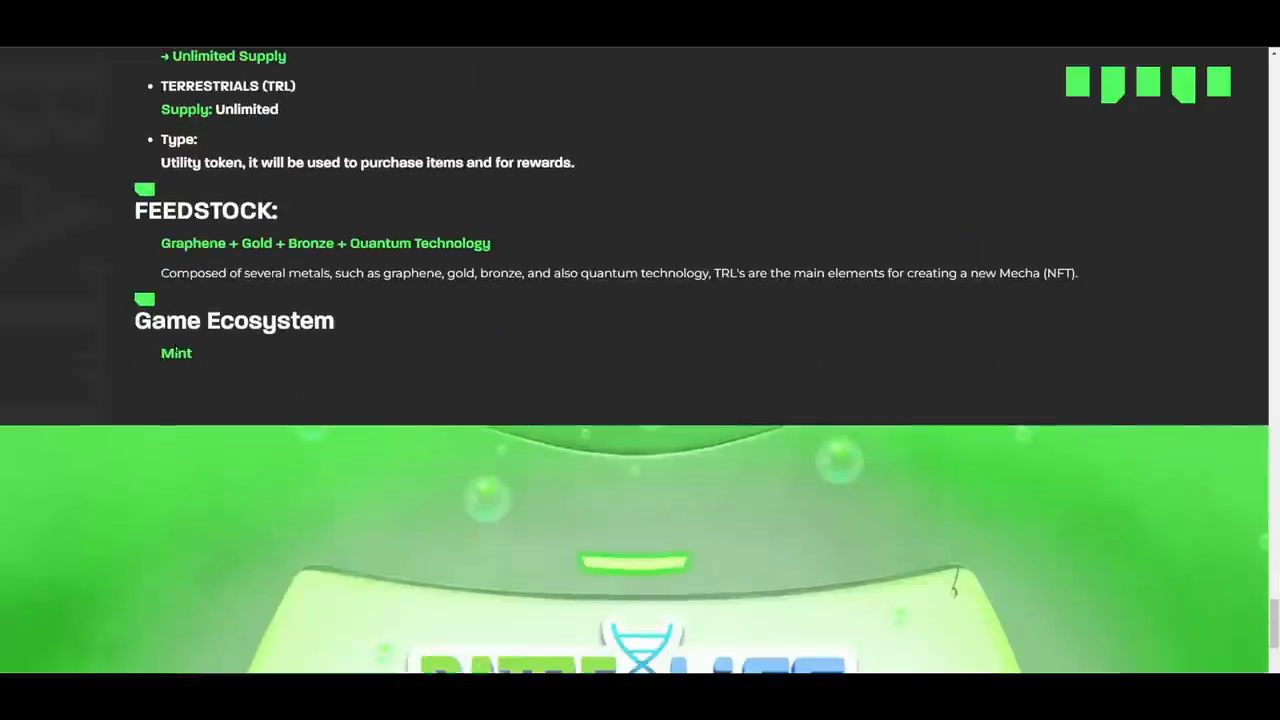
pyautogui.scroll(-3)
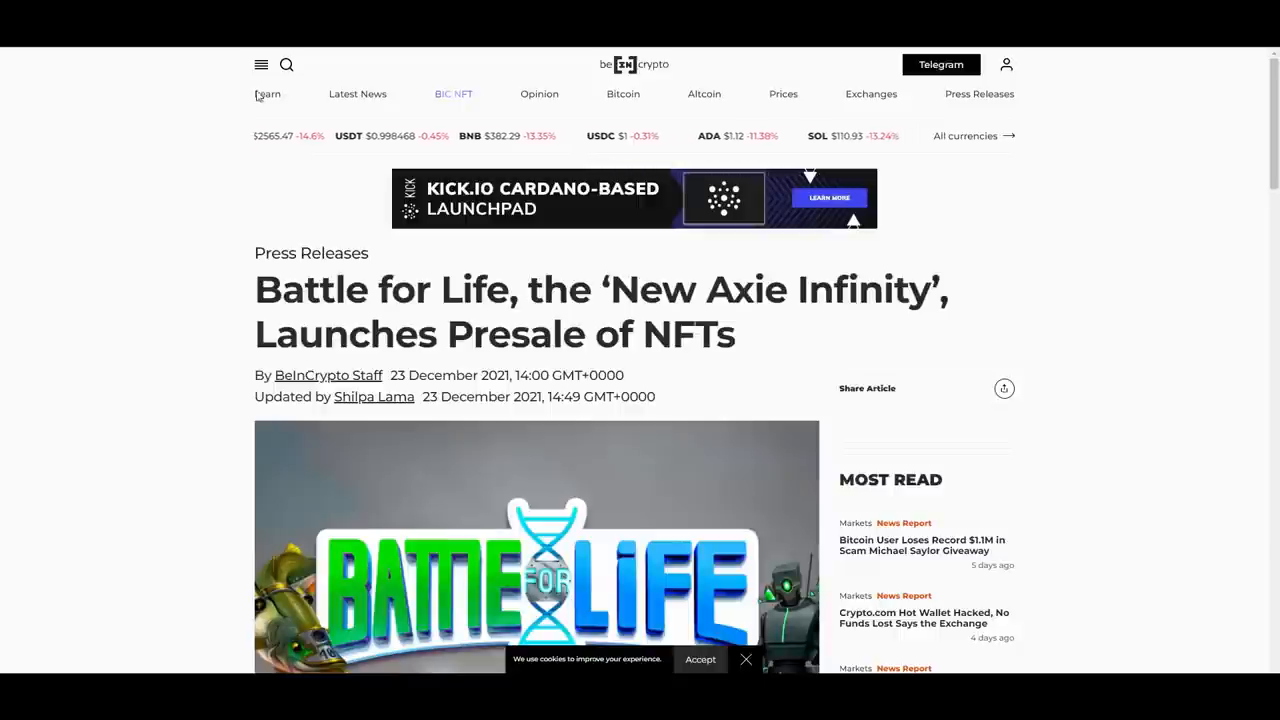
# Scroll down the BeInCrypto NFT presale press release and back up to the top
pyautogui.scroll(-3)
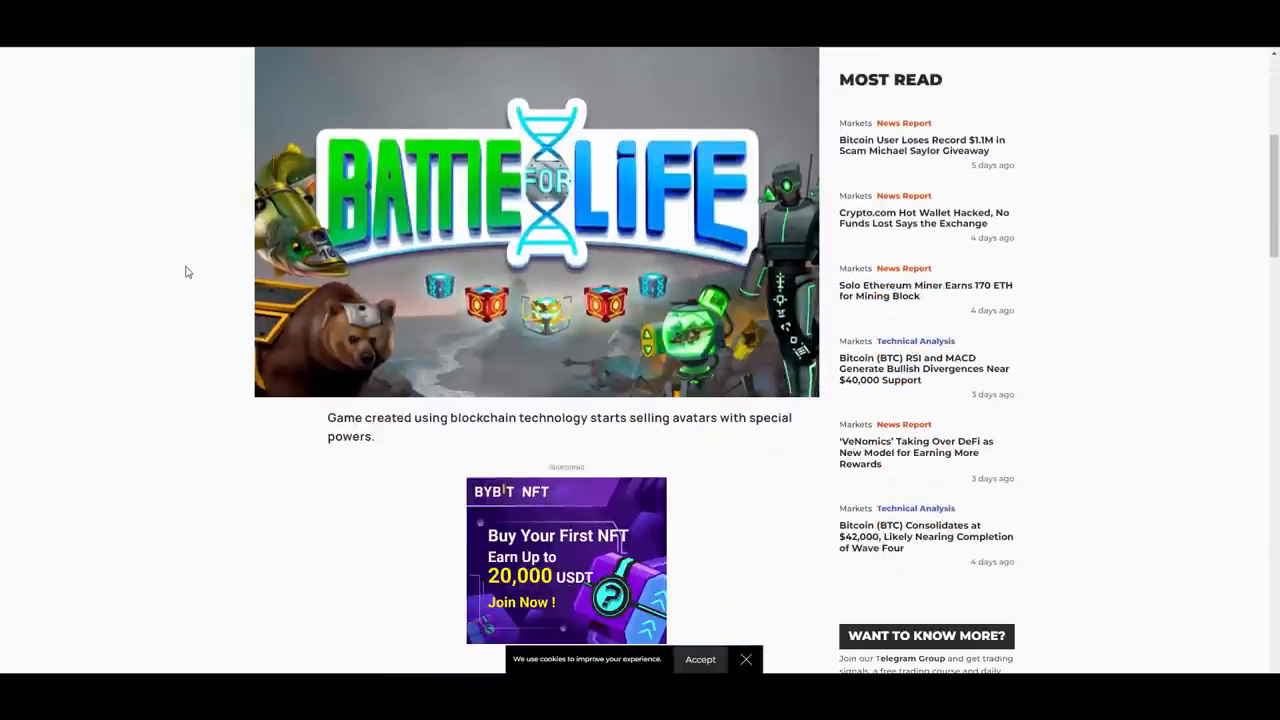
pyautogui.scroll(-3)
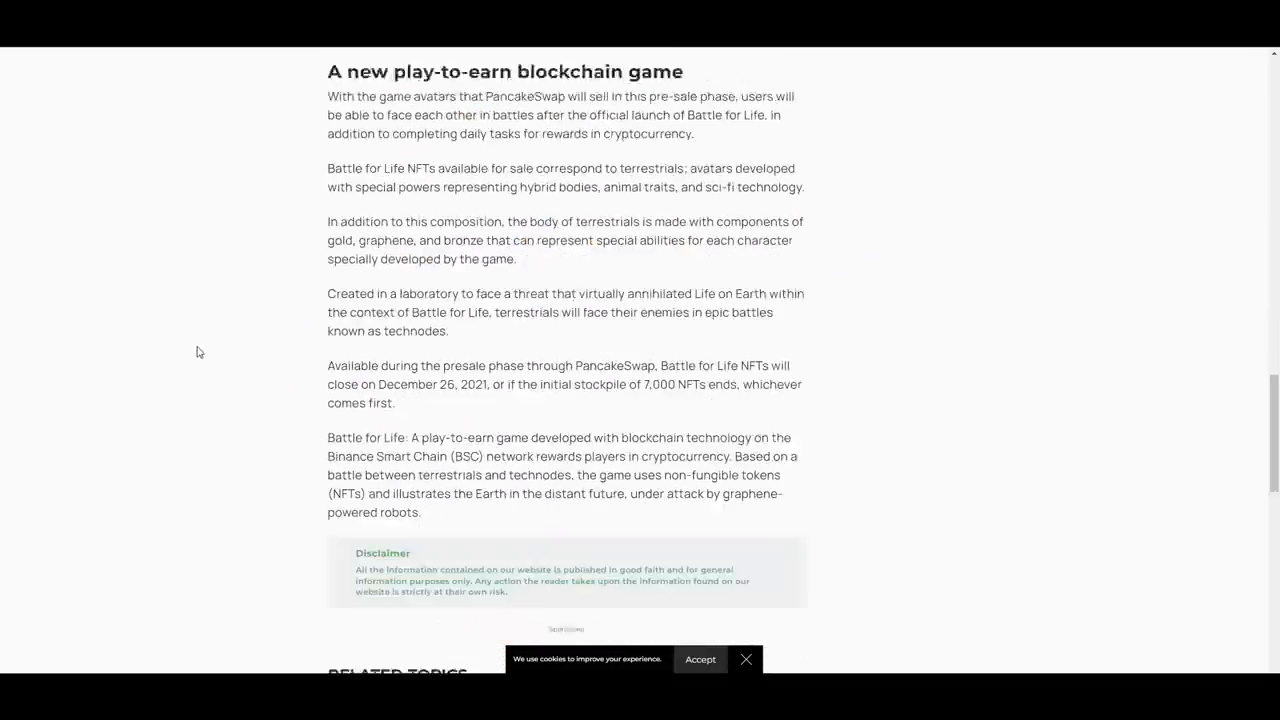
pyautogui.scroll(3)
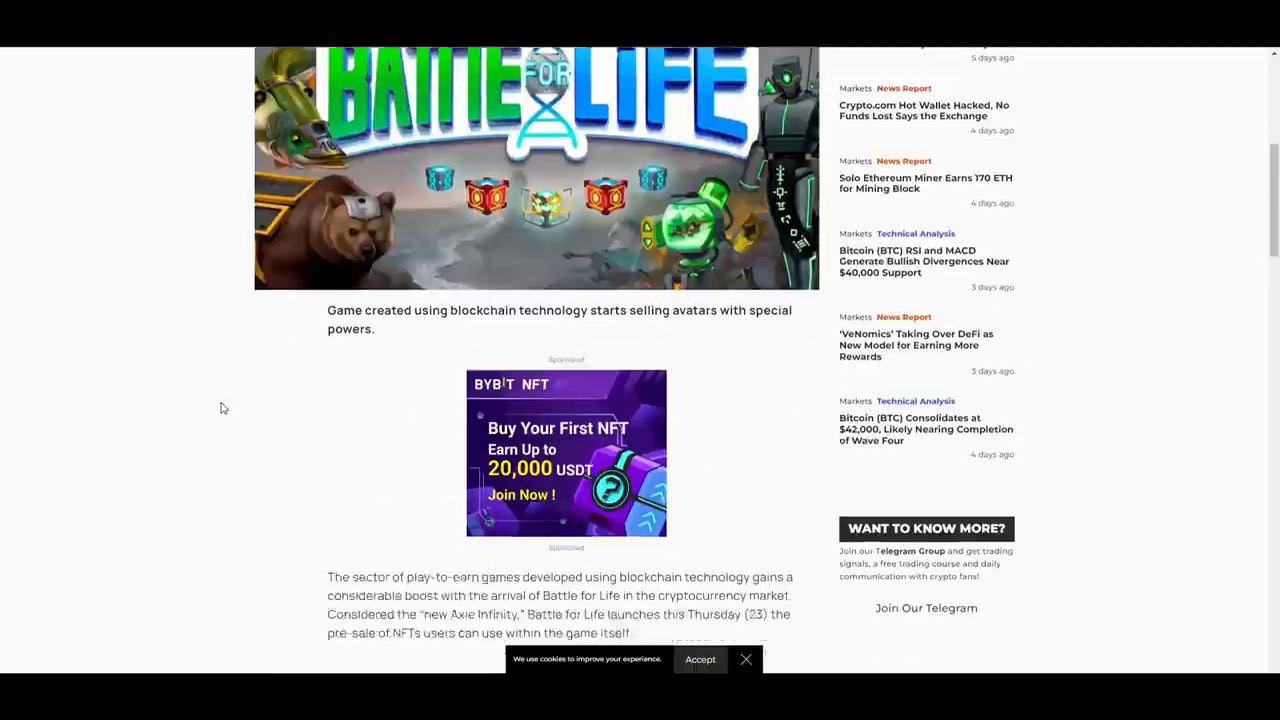
pyautogui.scroll(3)
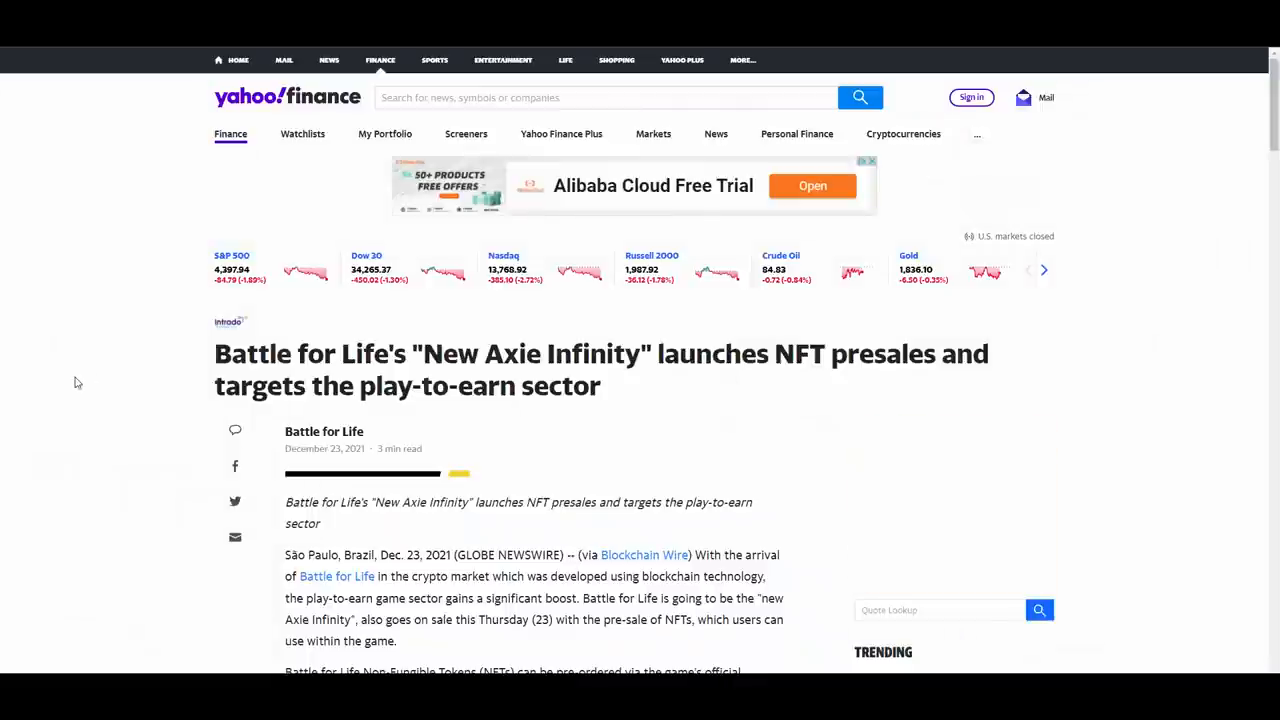
# Scroll down the Yahoo Finance report on the NFT presales and back up
pyautogui.scroll(-3)
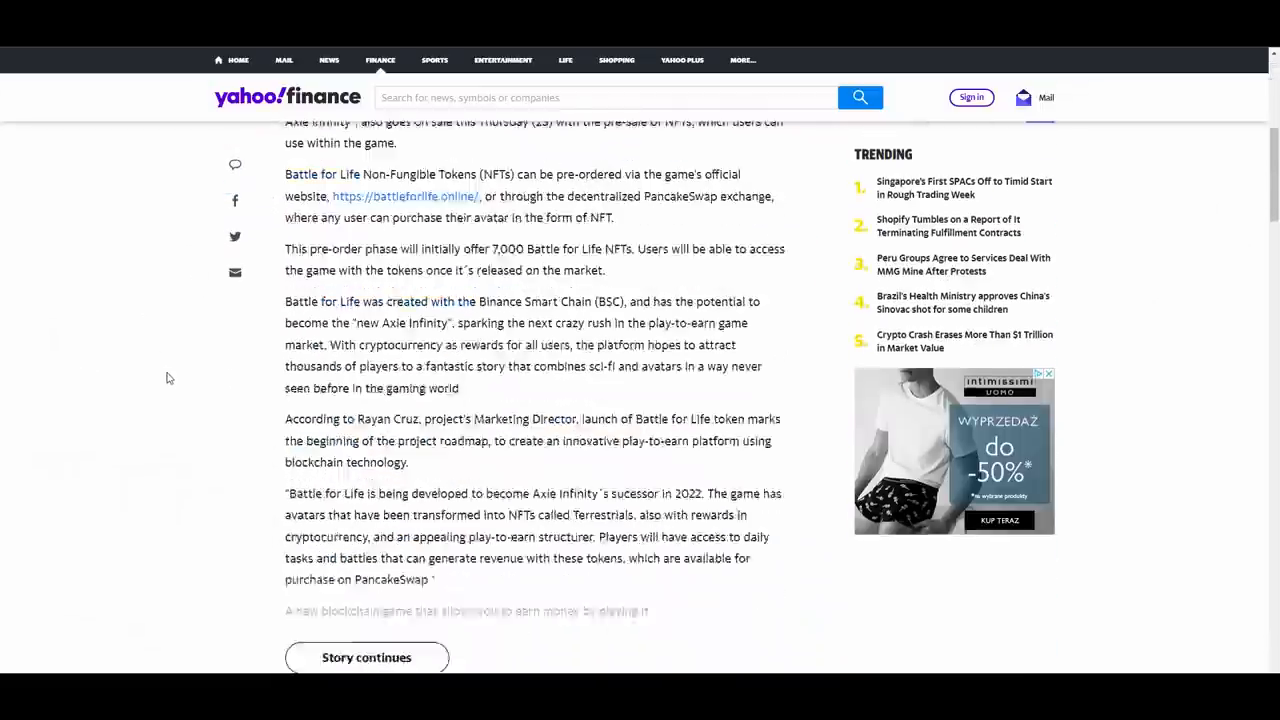
pyautogui.scroll(3)
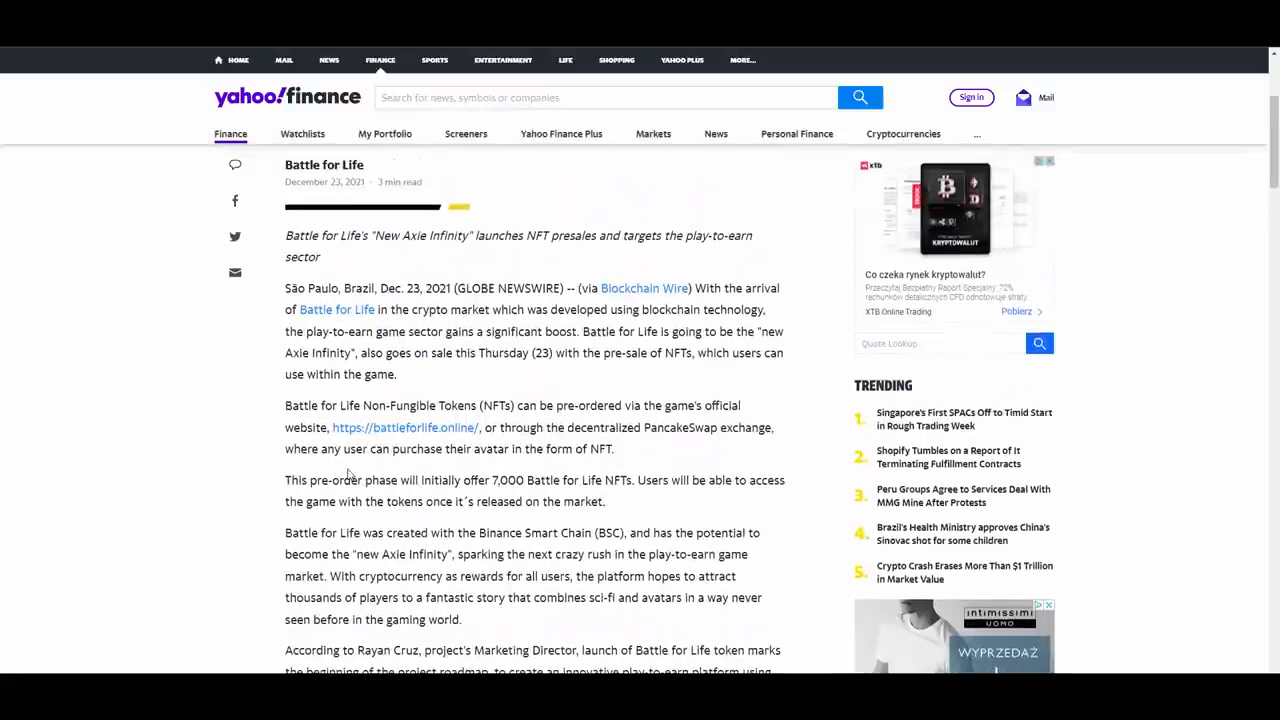
pyautogui.scroll(3)
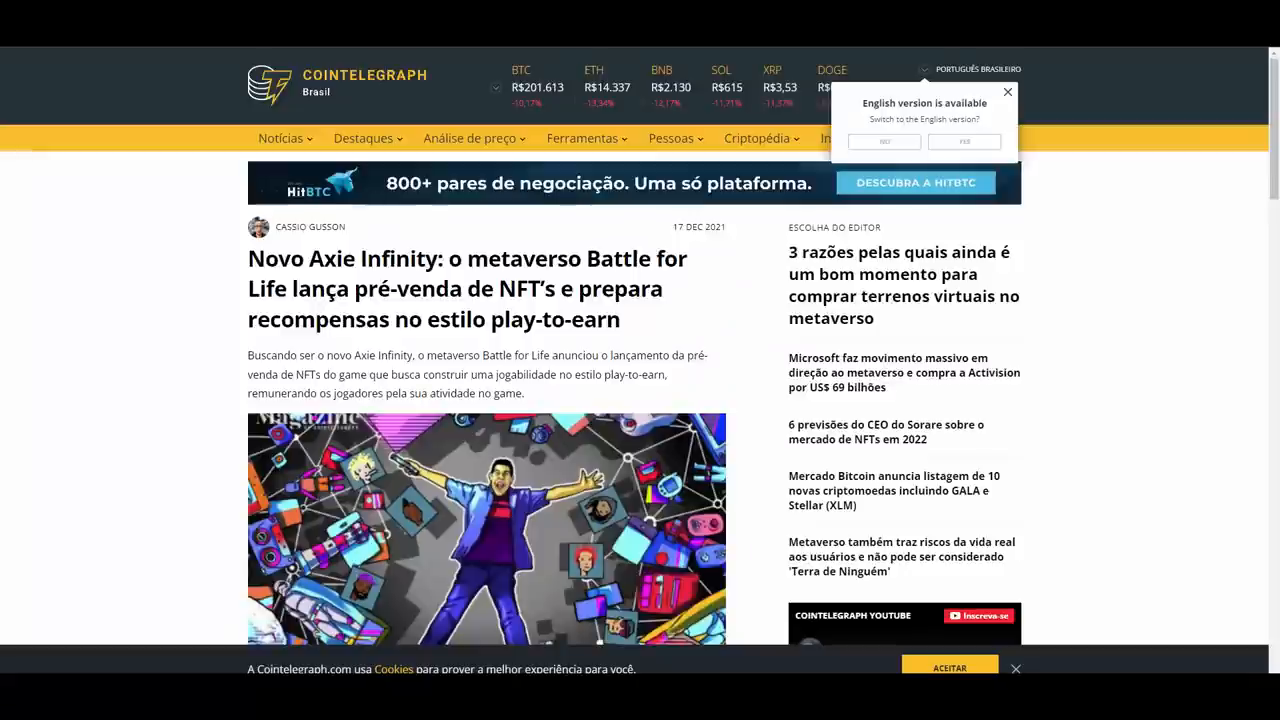
# Close the English-version popup, skim the Cointelegraph Brasil article, then scroll the official Twitter tweets
pyautogui.click(1007, 92)
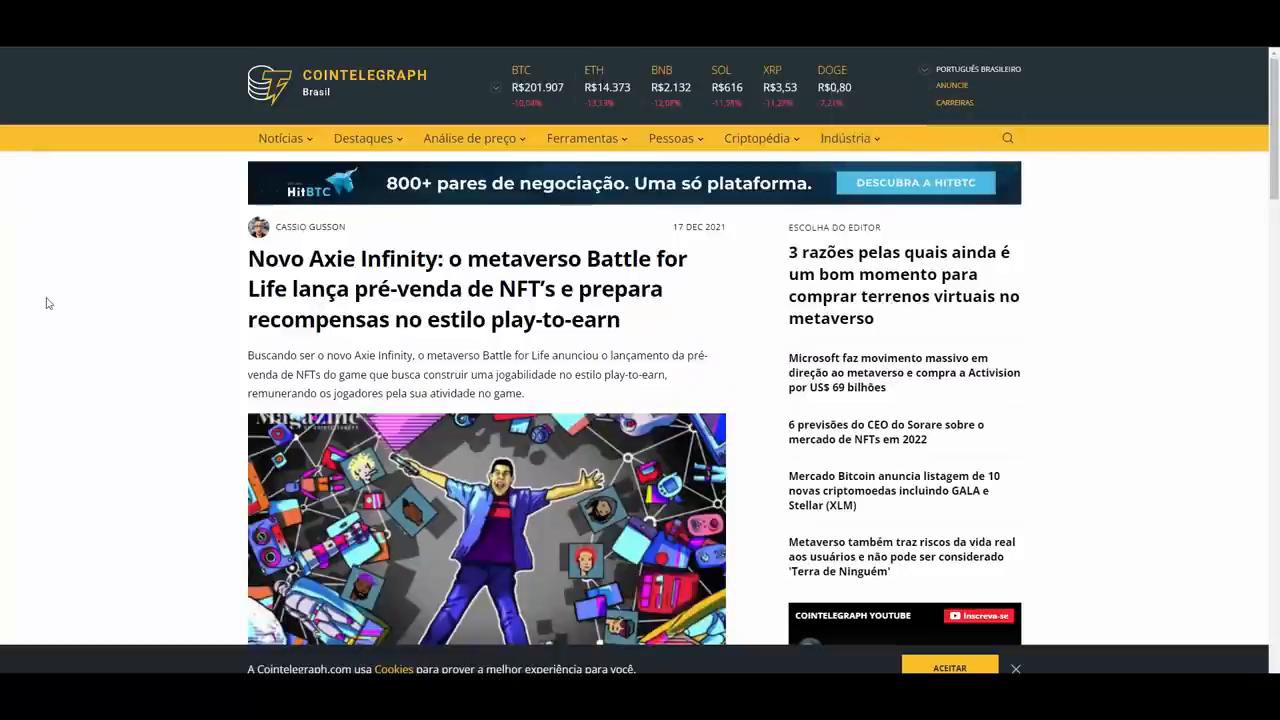
pyautogui.scroll(-3)
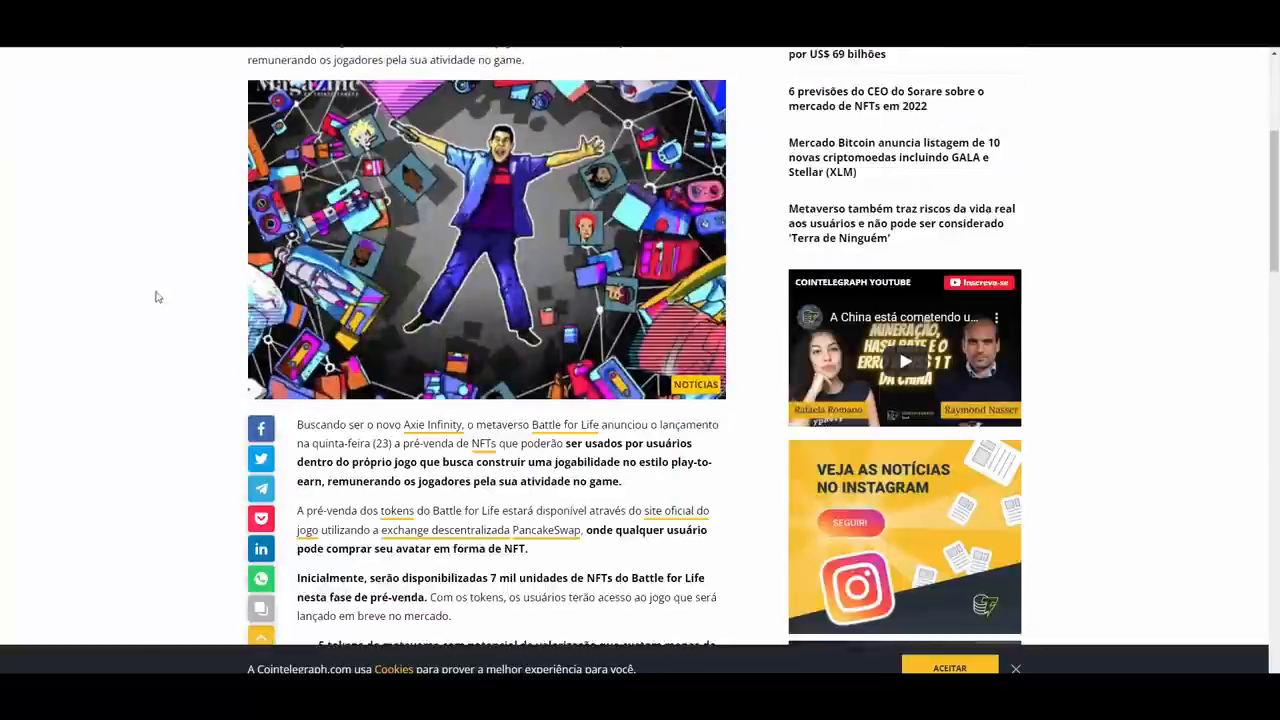
pyautogui.scroll(-3)
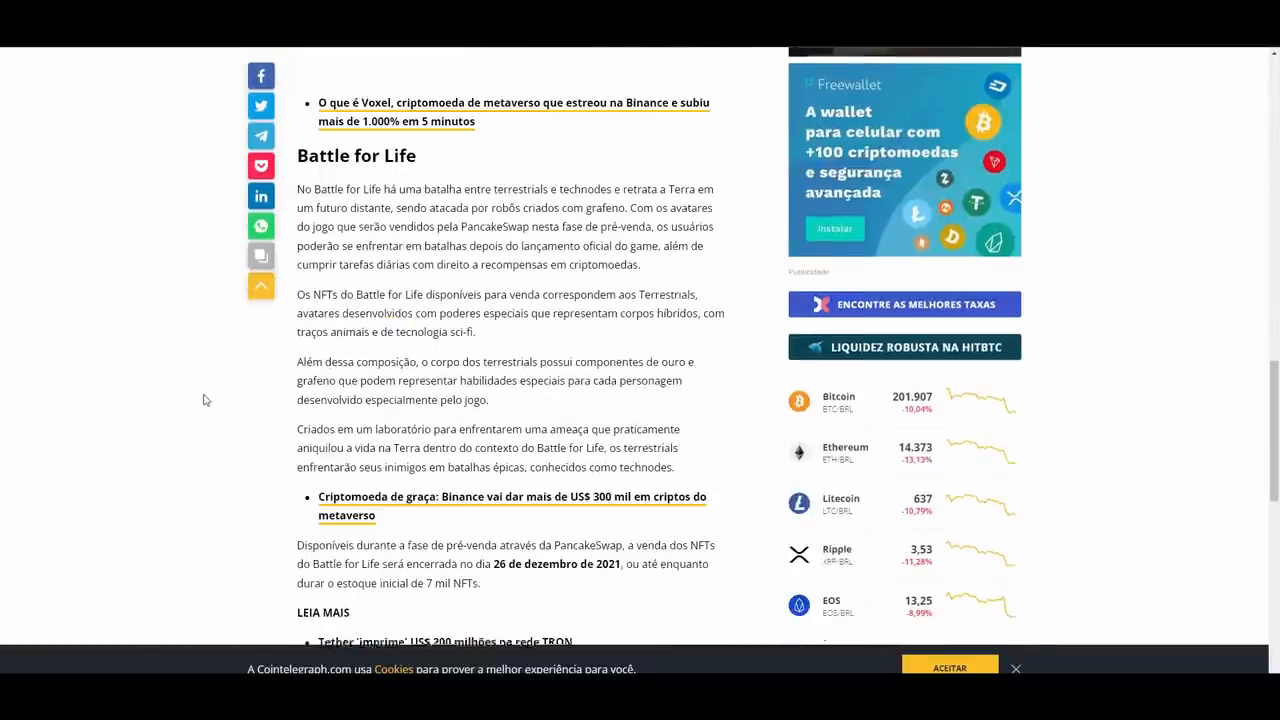
pyautogui.scroll(3)
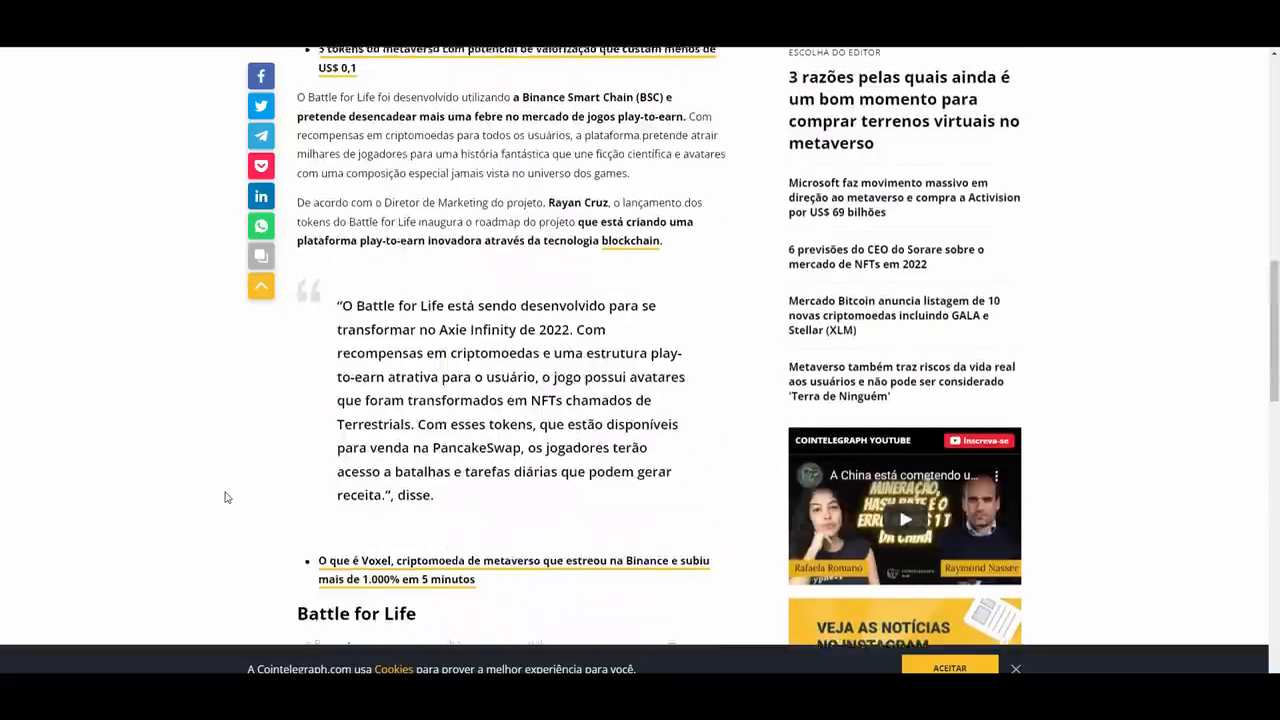
pyautogui.scroll(3)
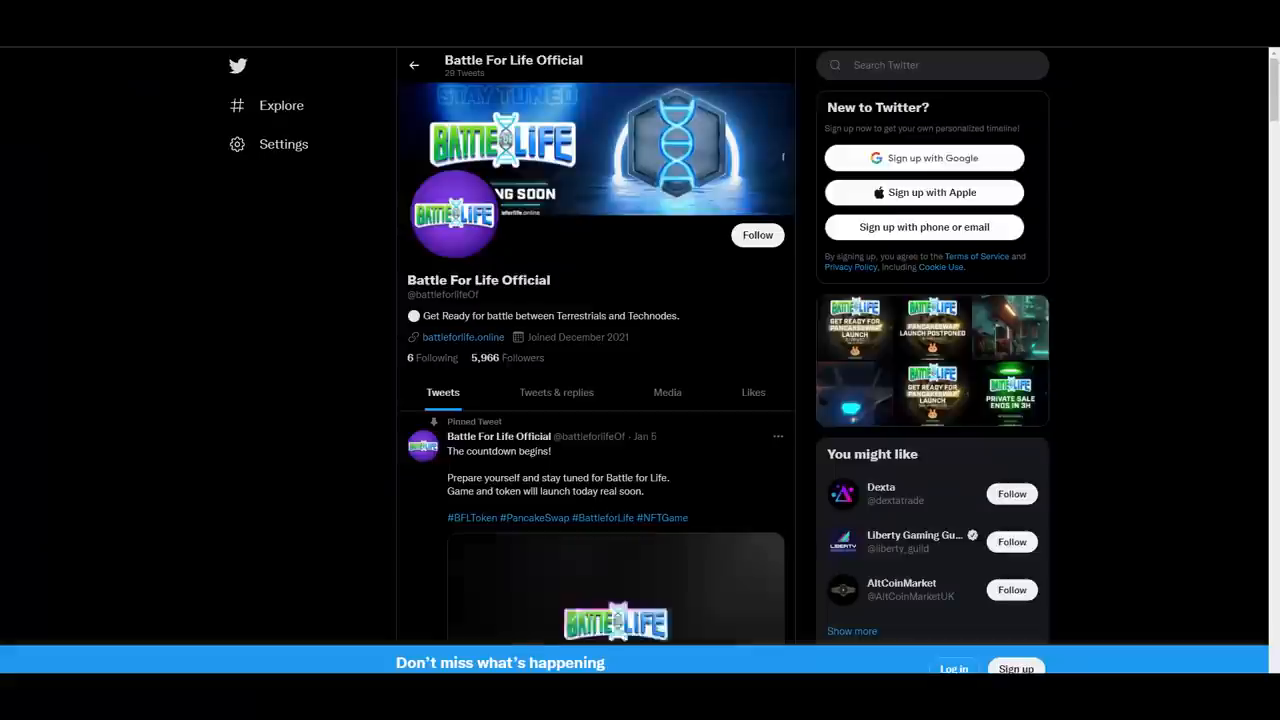
pyautogui.scroll(-3)
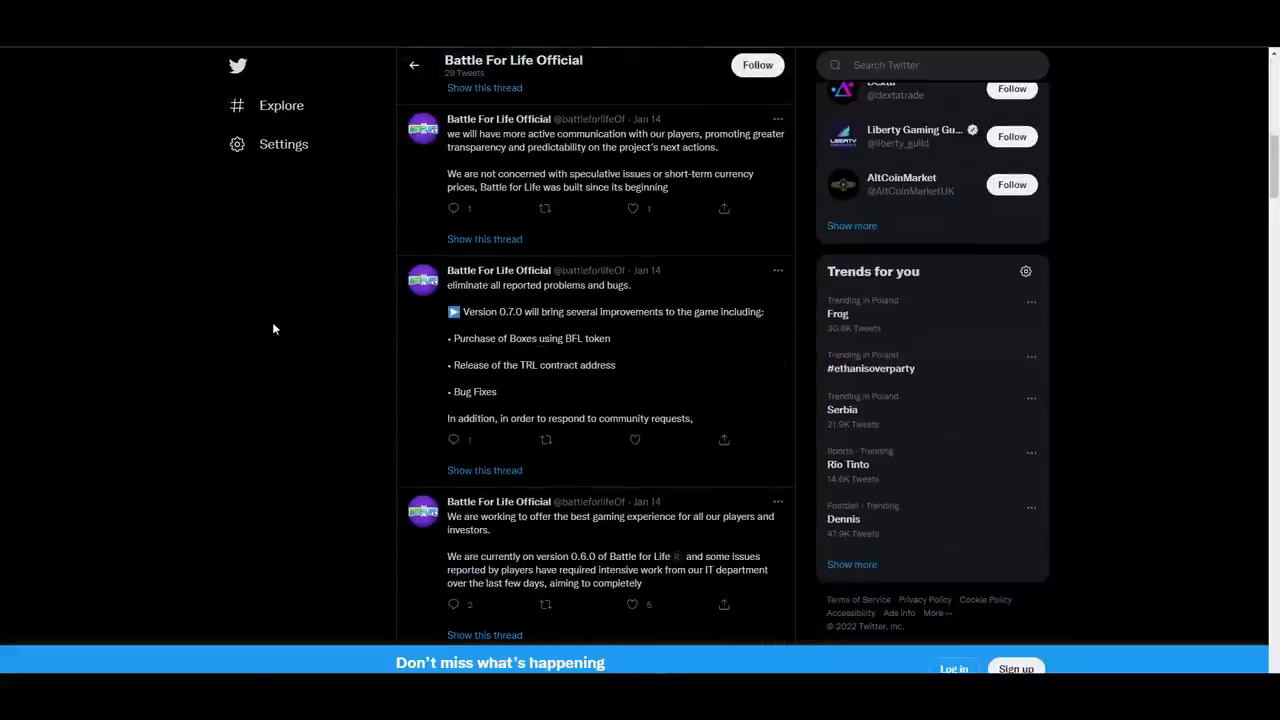